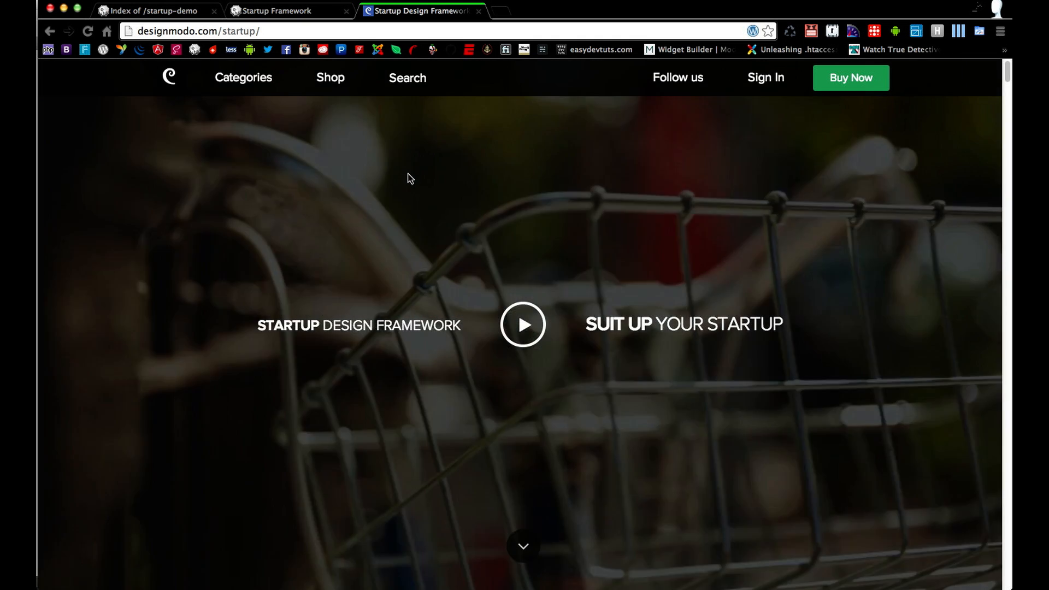
- Scroll the Startup Framework page past its features to the Demo Version section
scroll(down, 3)
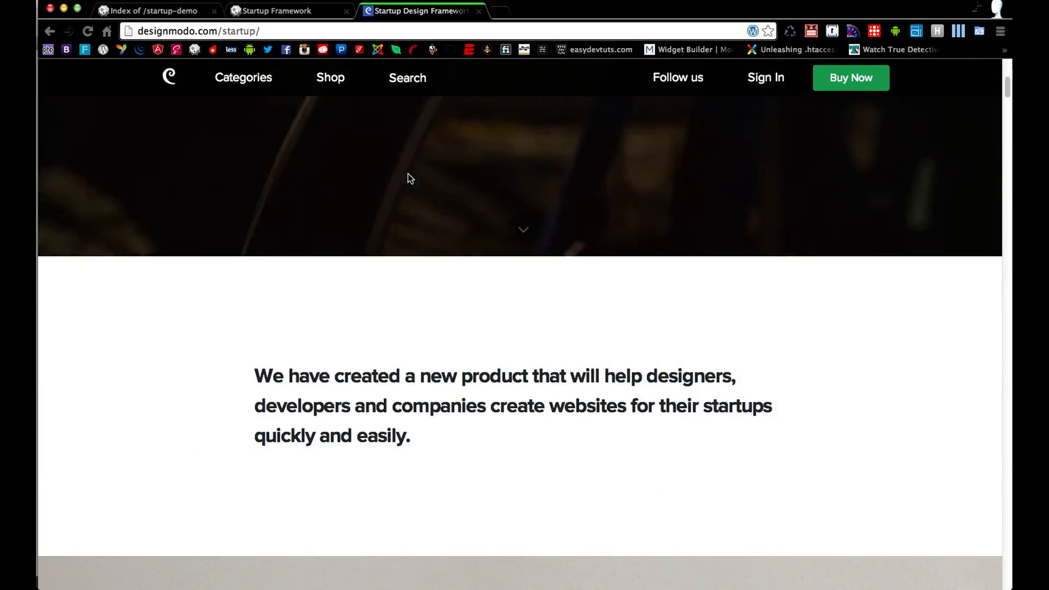
scroll(down, 3)
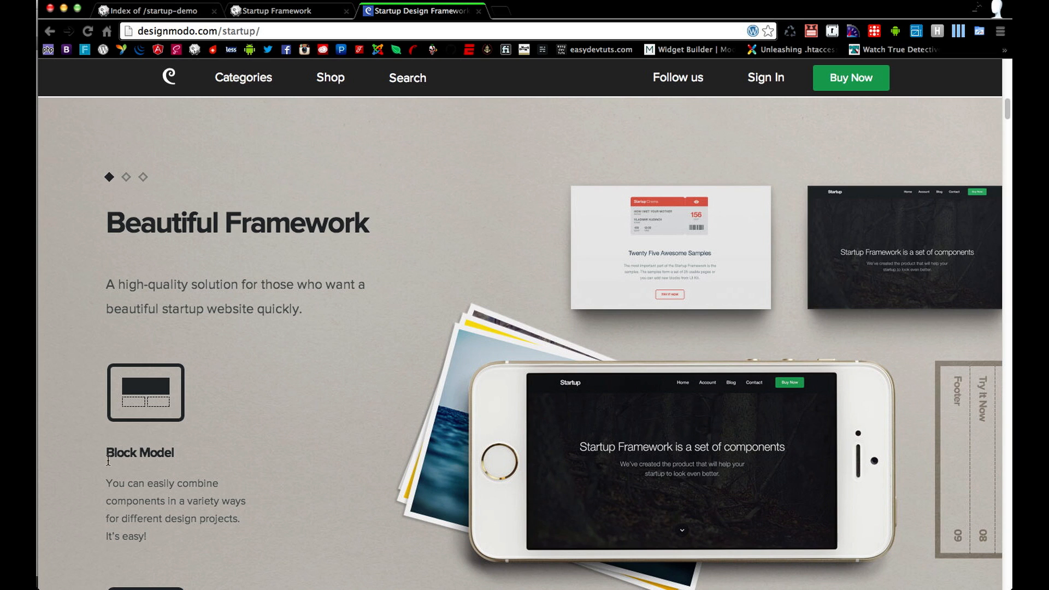
mouse_move(362, 375)
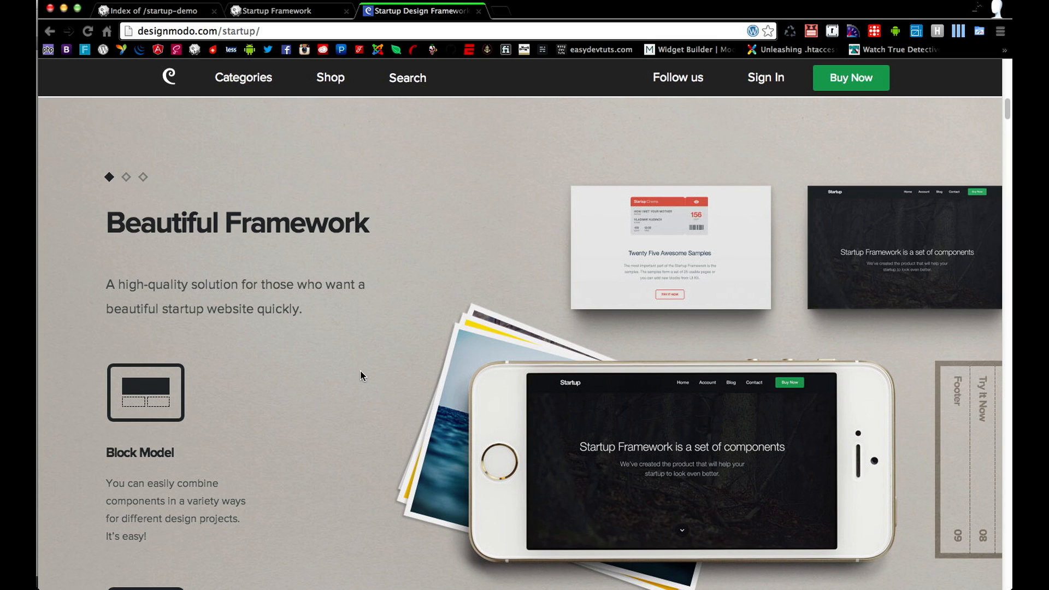
scroll(down, 3)
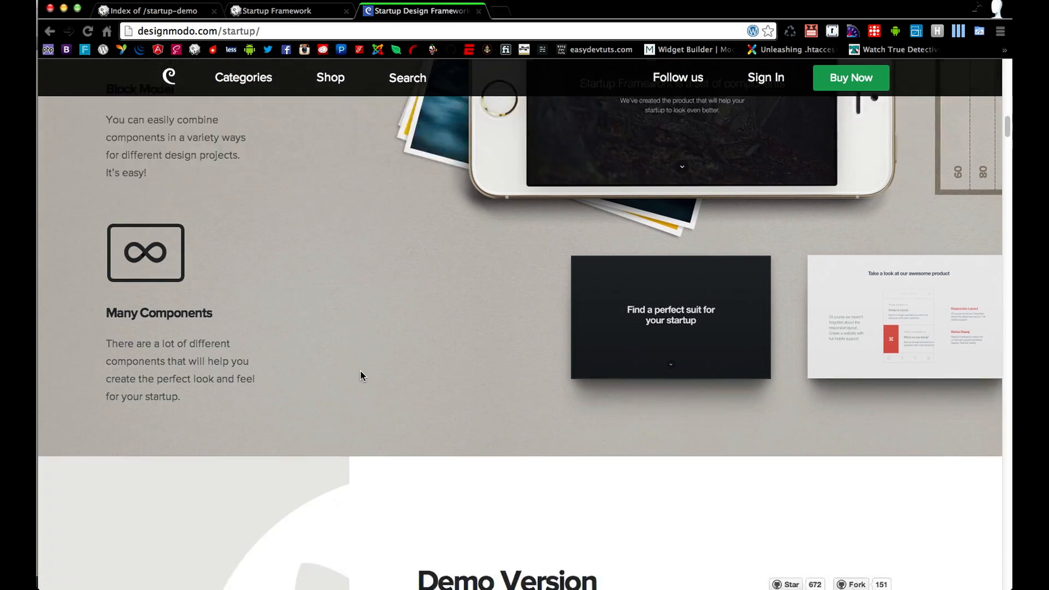
scroll(down, 3)
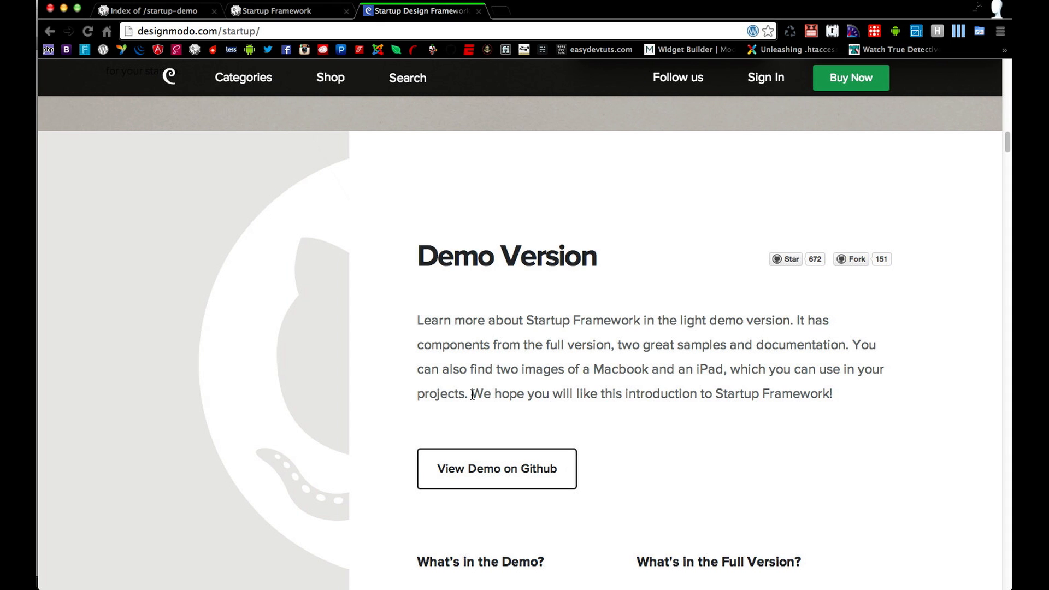
mouse_move(449, 401)
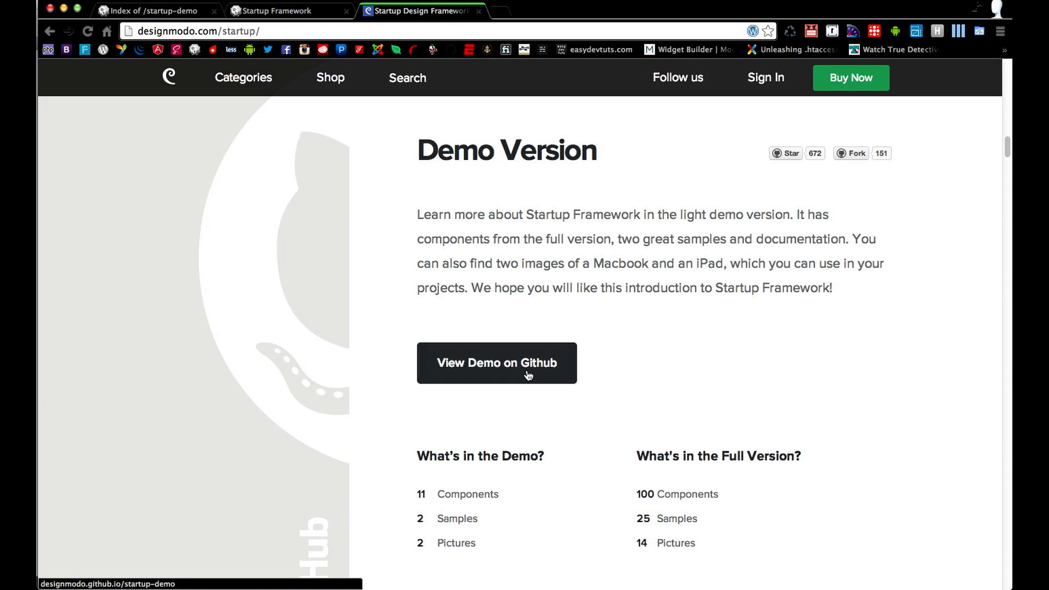
- Go to the demo version via 'View Demo on Github' and scroll to its Samples section
click(496, 363)
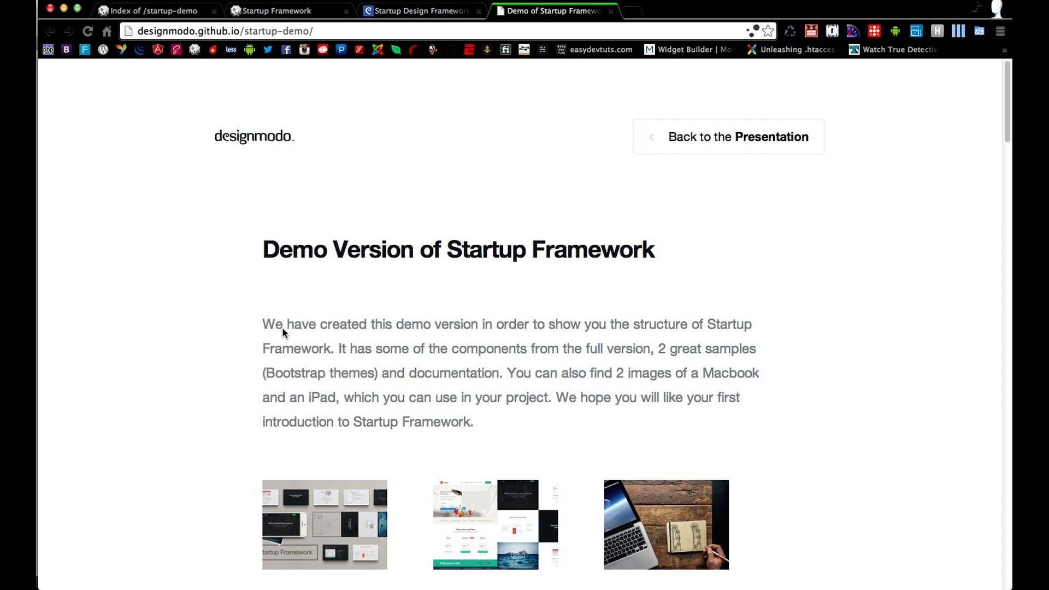
scroll(down, 3)
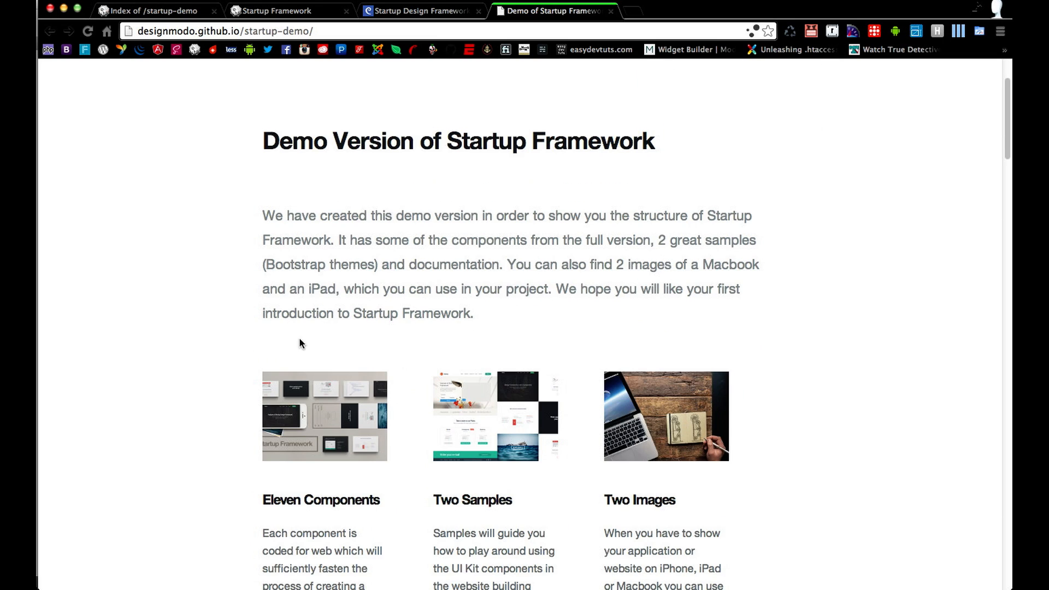
scroll(down, 3)
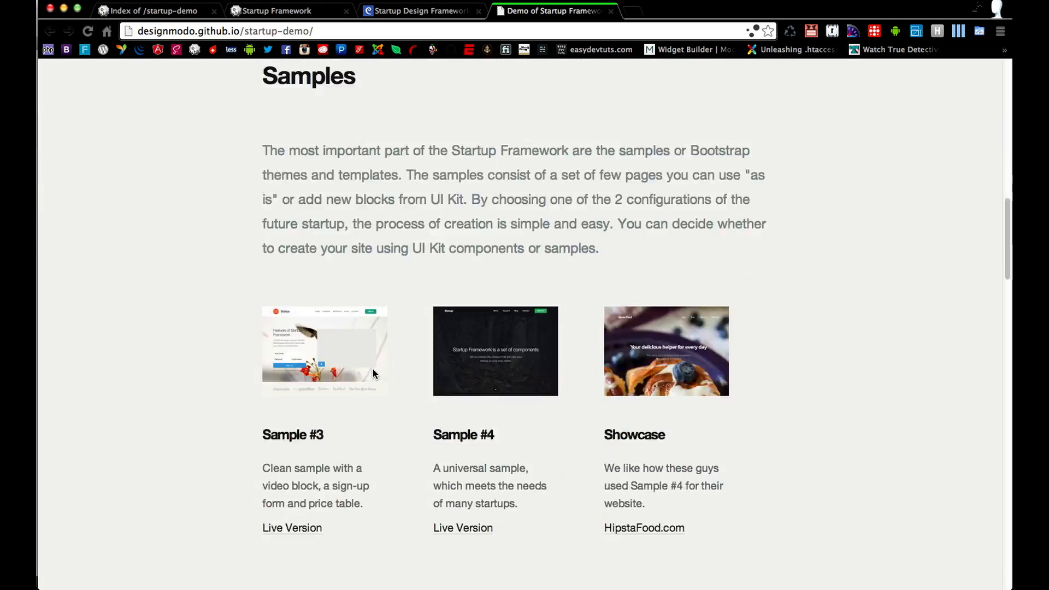
scroll(down, 3)
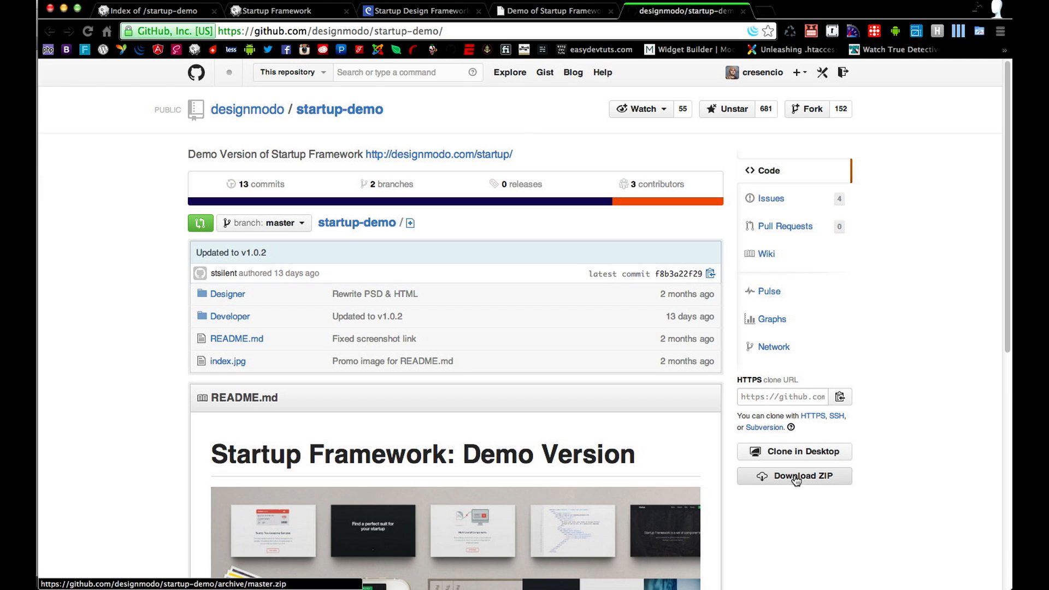
mouse_move(802, 464)
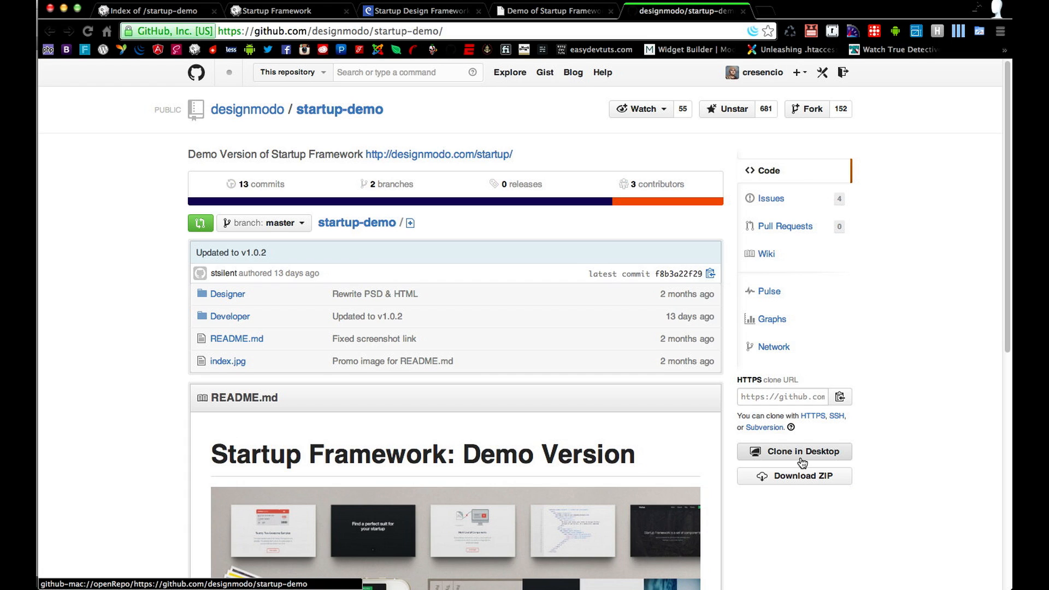
- Clone the startup-demo repository locally via Clone in Desktop
click(794, 451)
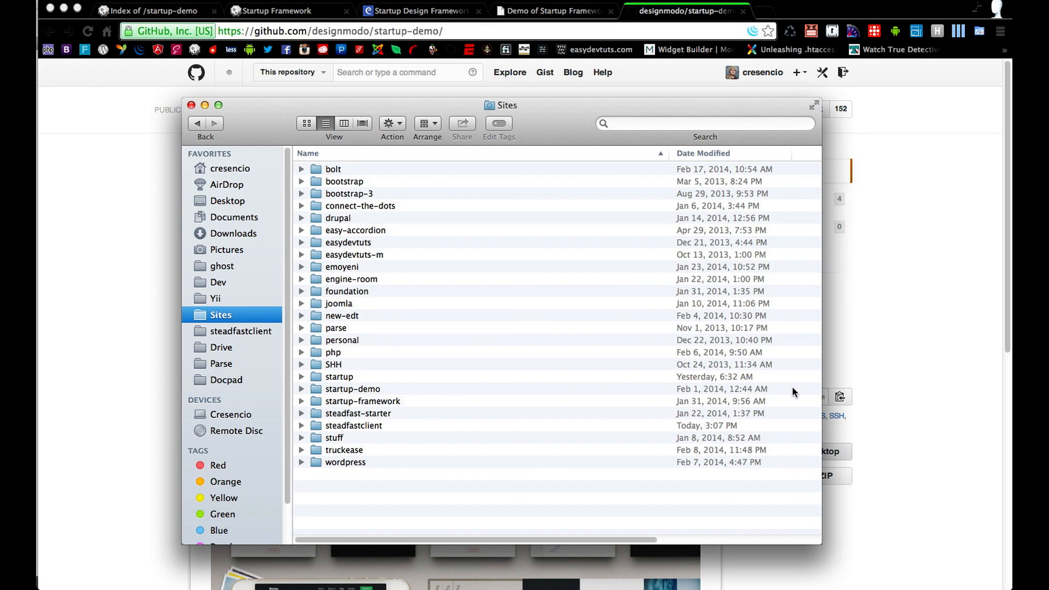
mouse_move(414, 265)
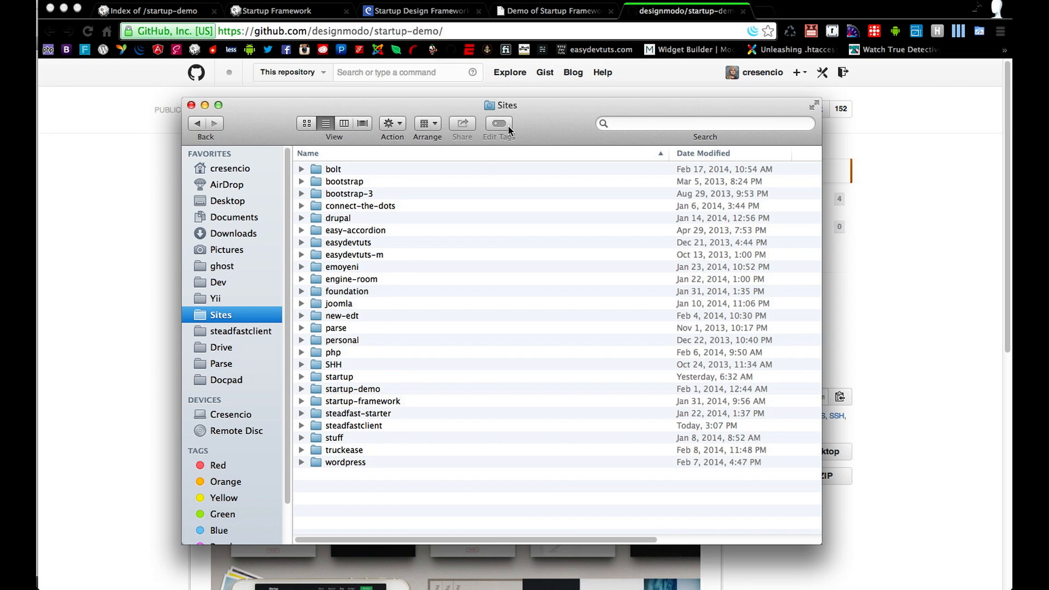
mouse_move(354, 469)
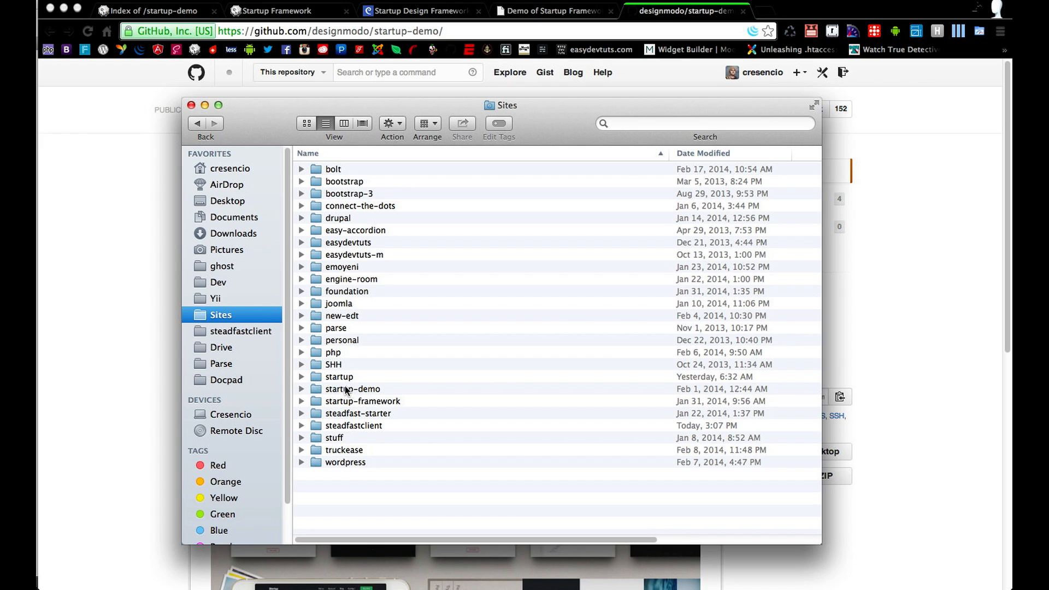
- From the Sites folder, go into the startup folder and open index.html for editing
click(353, 389)
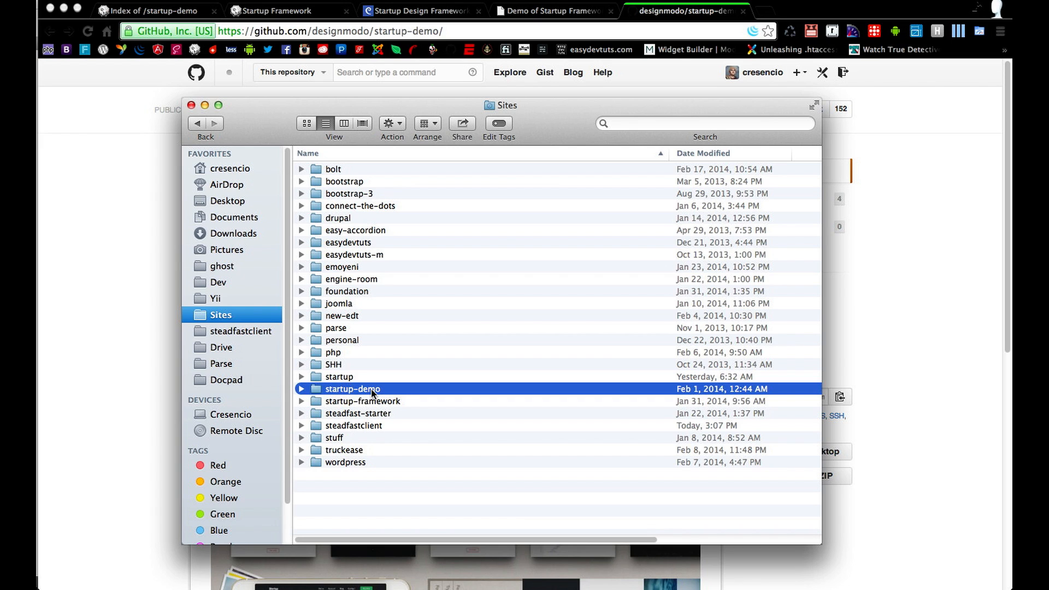
mouse_move(346, 377)
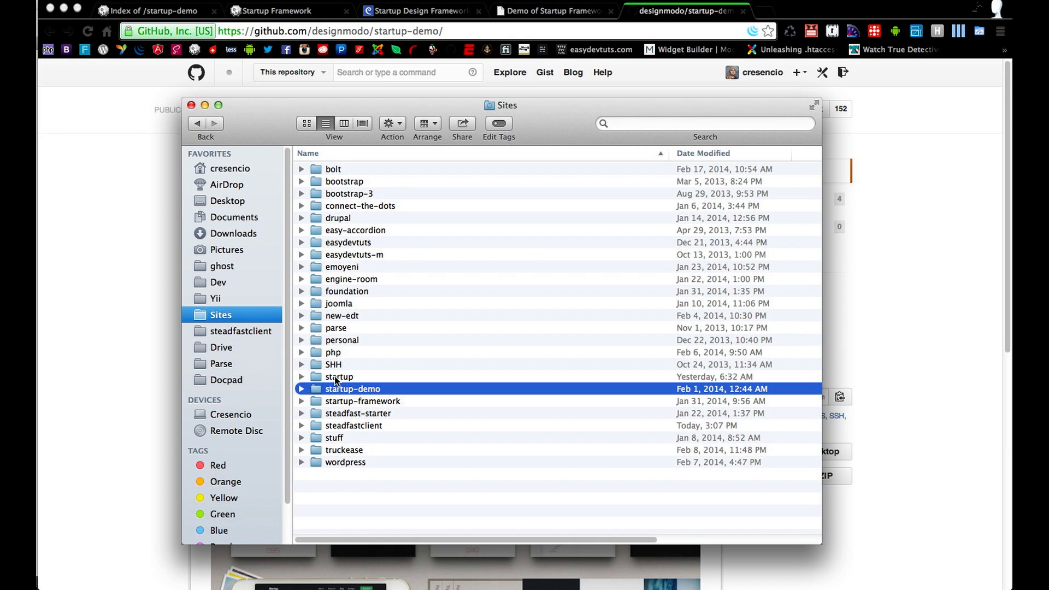
double_click(339, 376)
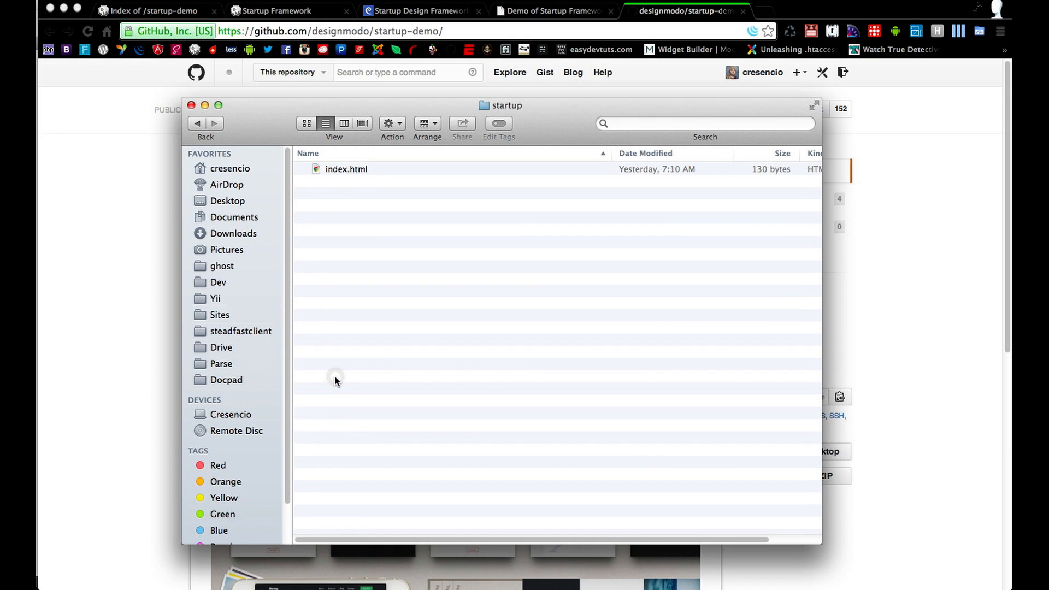
mouse_move(353, 177)
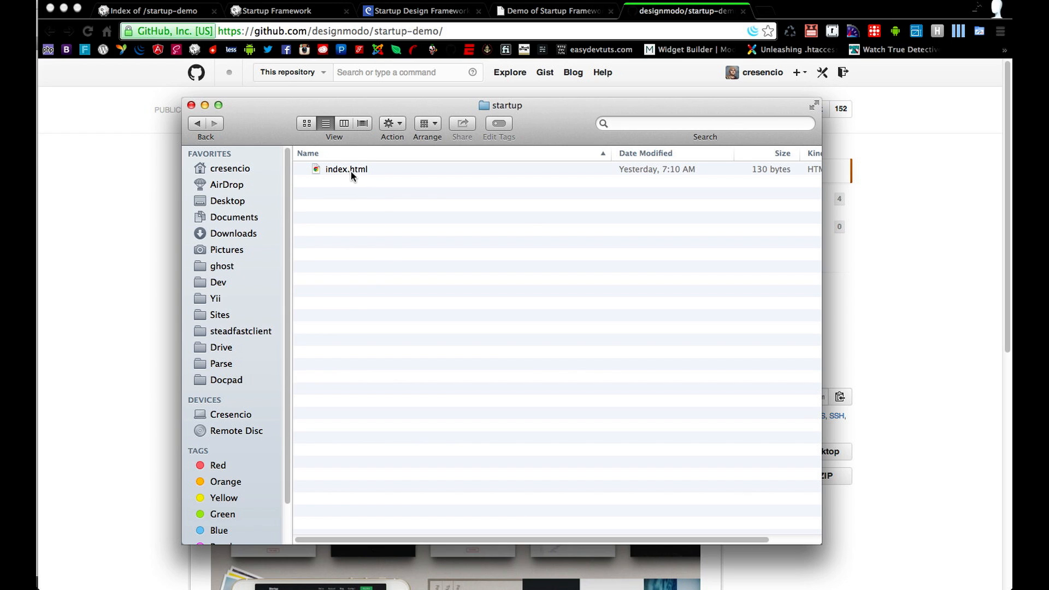
mouse_move(398, 198)
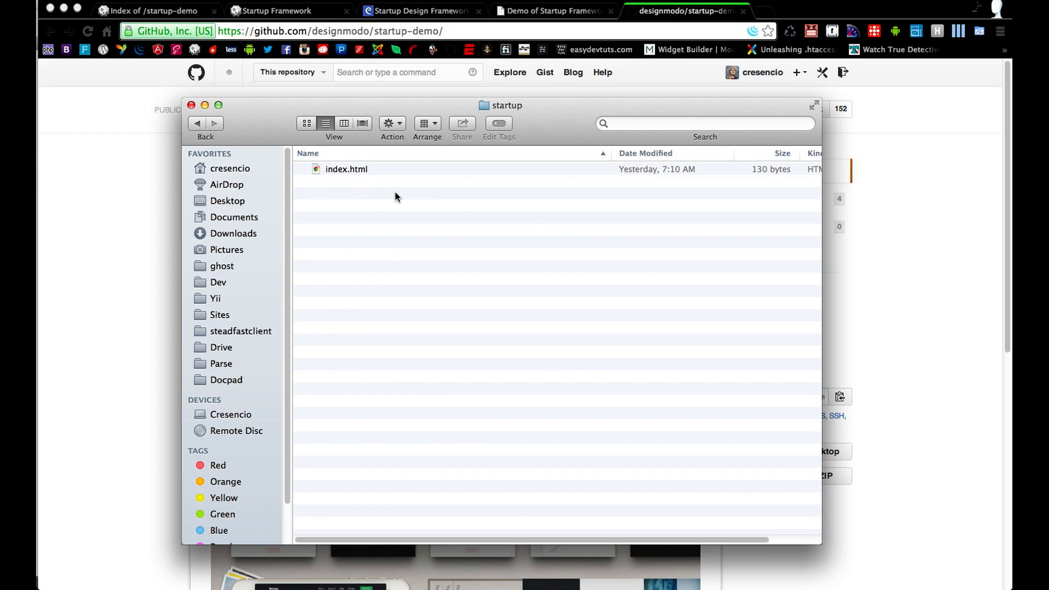
double_click(346, 168)
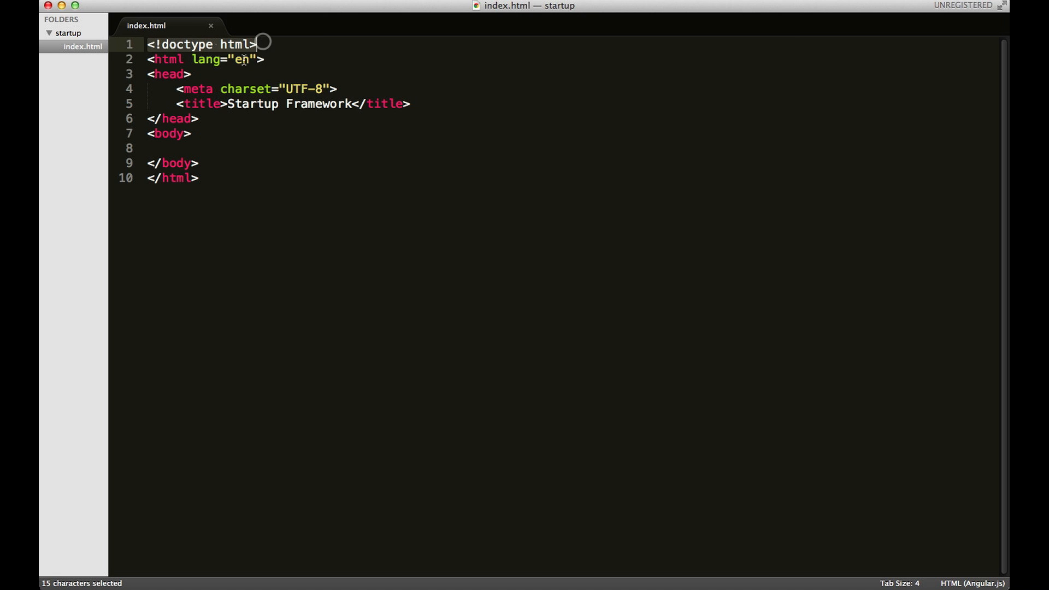
- Set the html tag's lang attribute to 'en'
text(en)
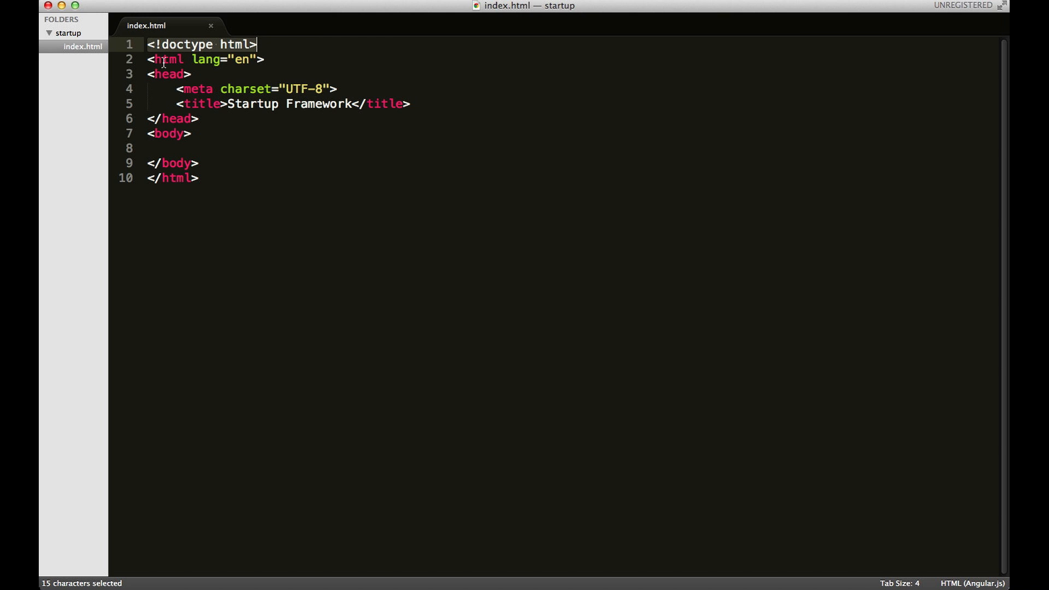
mouse_move(168, 148)
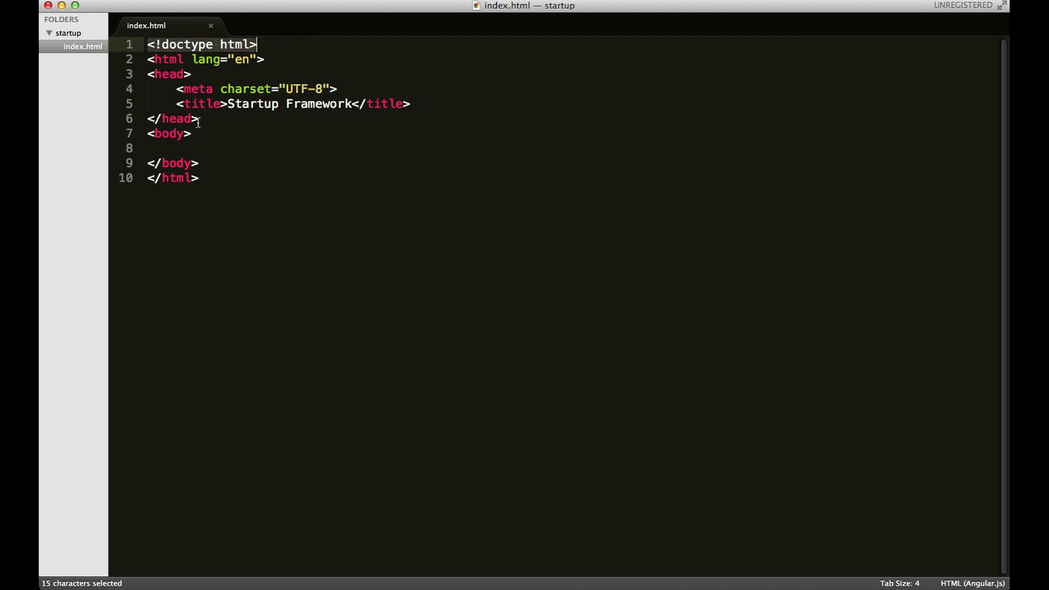
mouse_move(199, 124)
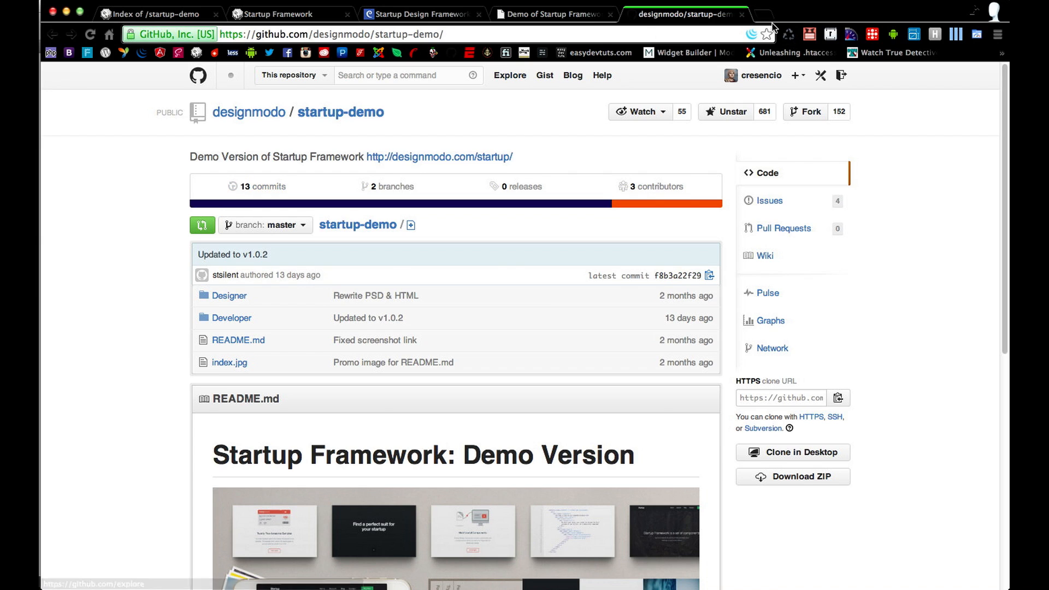
- Close the GitHub tab and browse the local startup-demo listing into Developer/manual
click(415, 14)
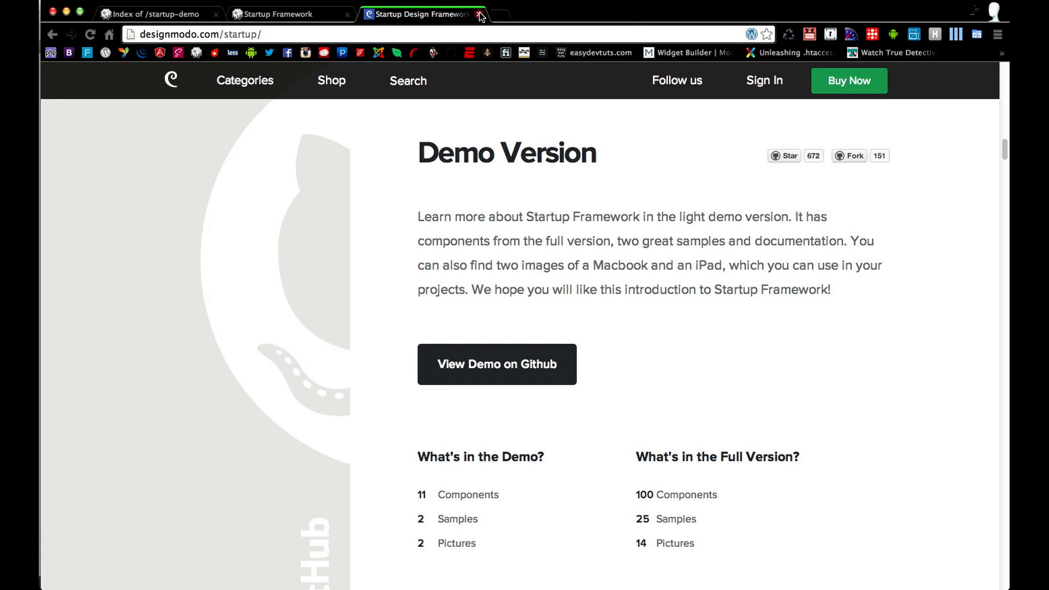
click(486, 13)
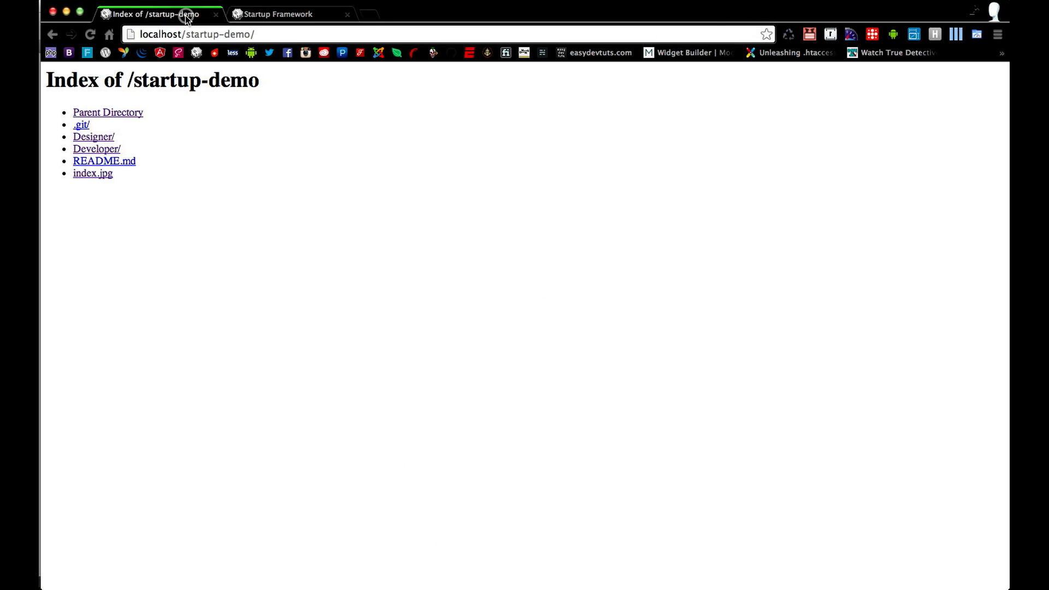
mouse_move(112, 133)
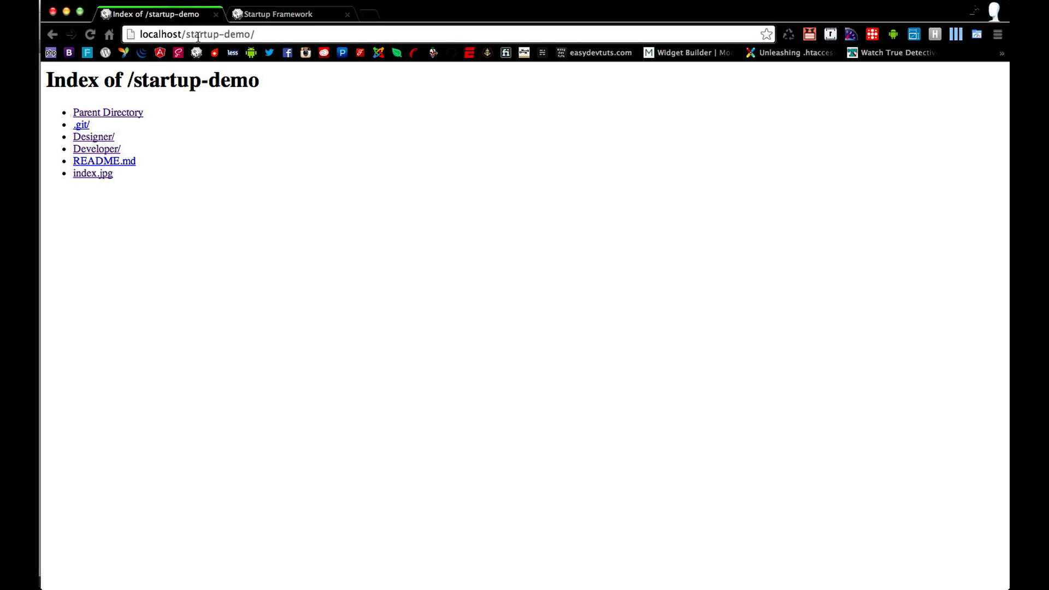
mouse_move(204, 137)
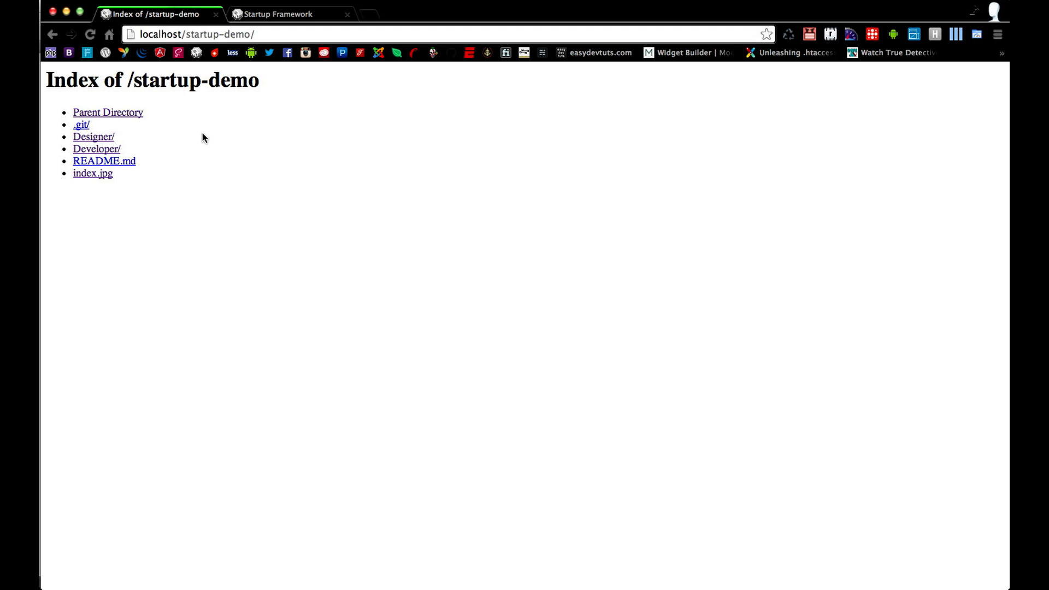
mouse_move(97, 148)
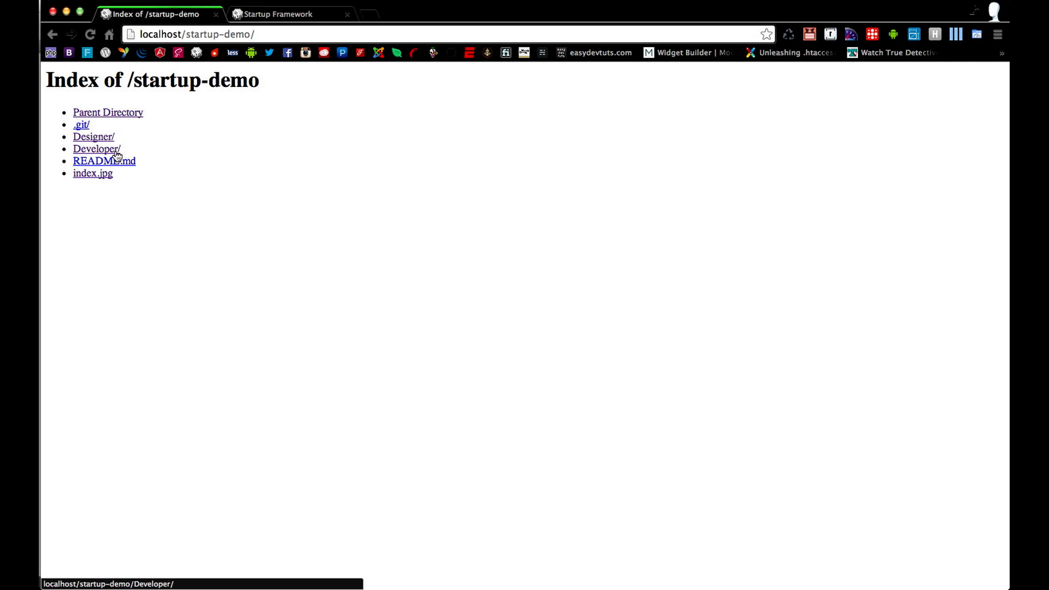
click(96, 149)
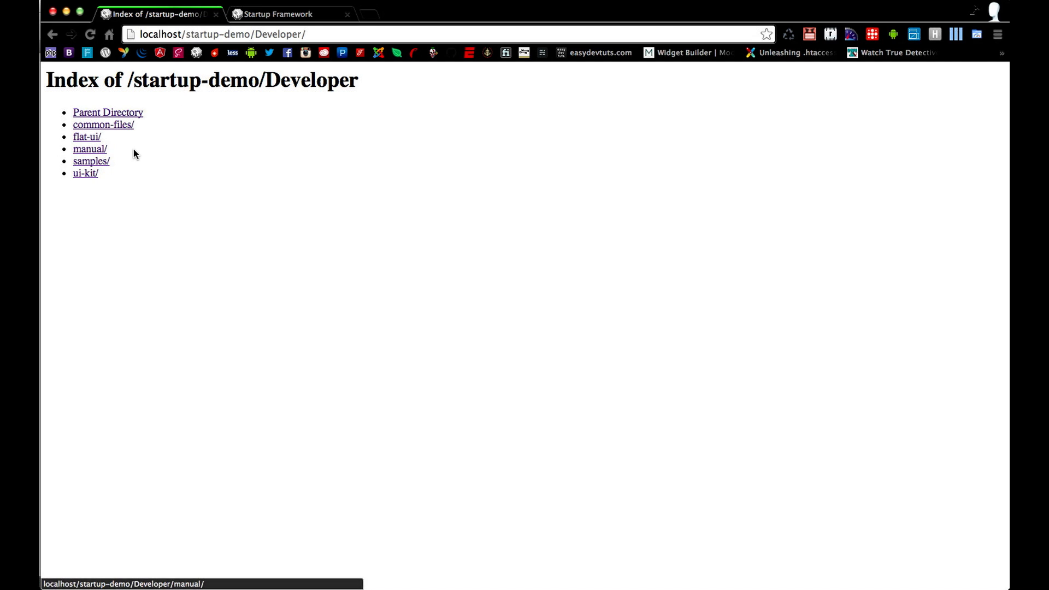
click(89, 148)
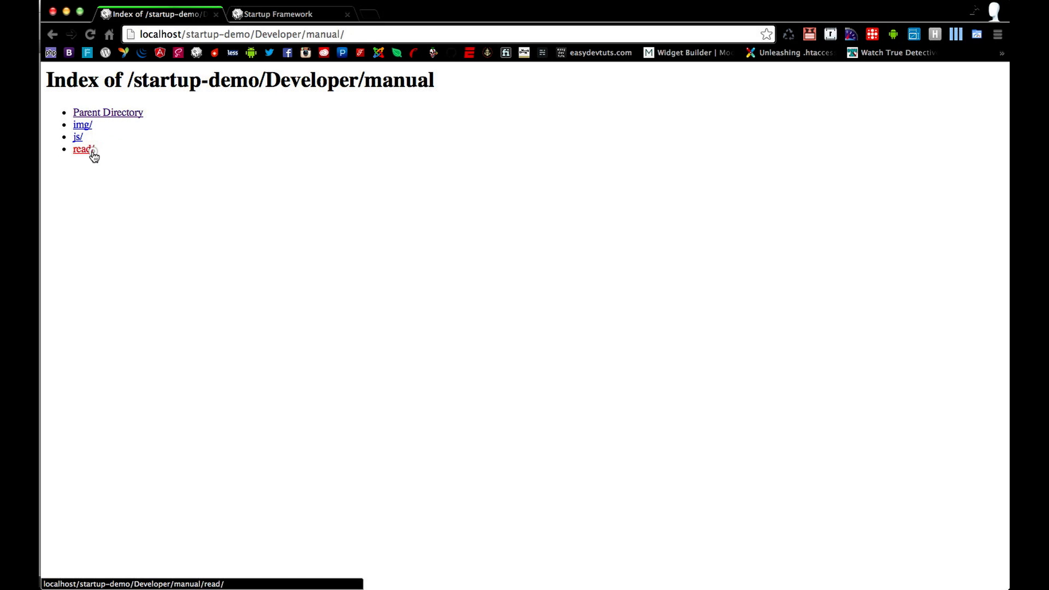
- Open the Startup user manual and look through the Header component demo
click(80, 149)
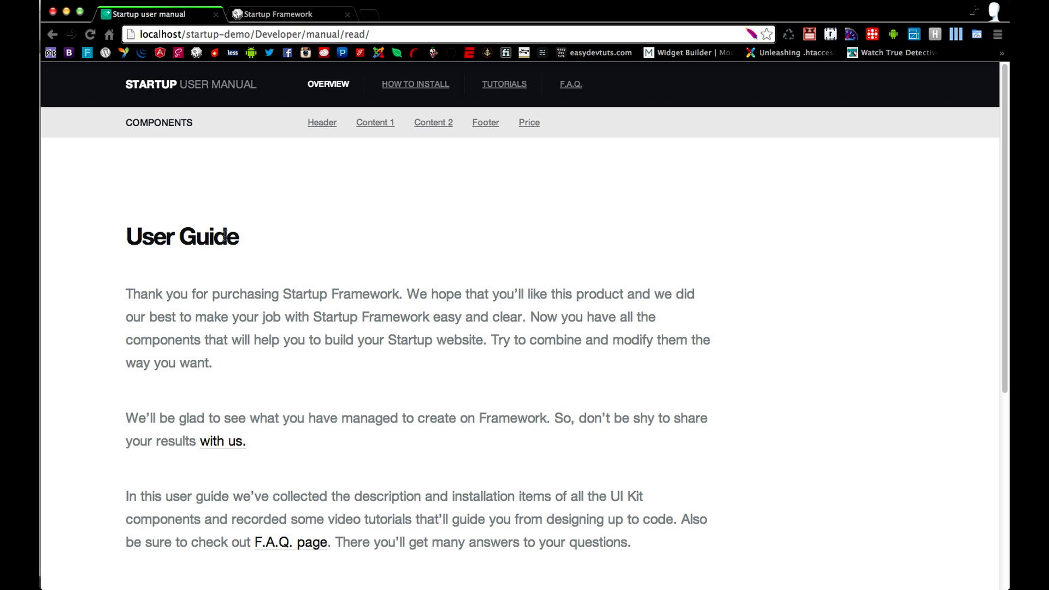
mouse_move(224, 236)
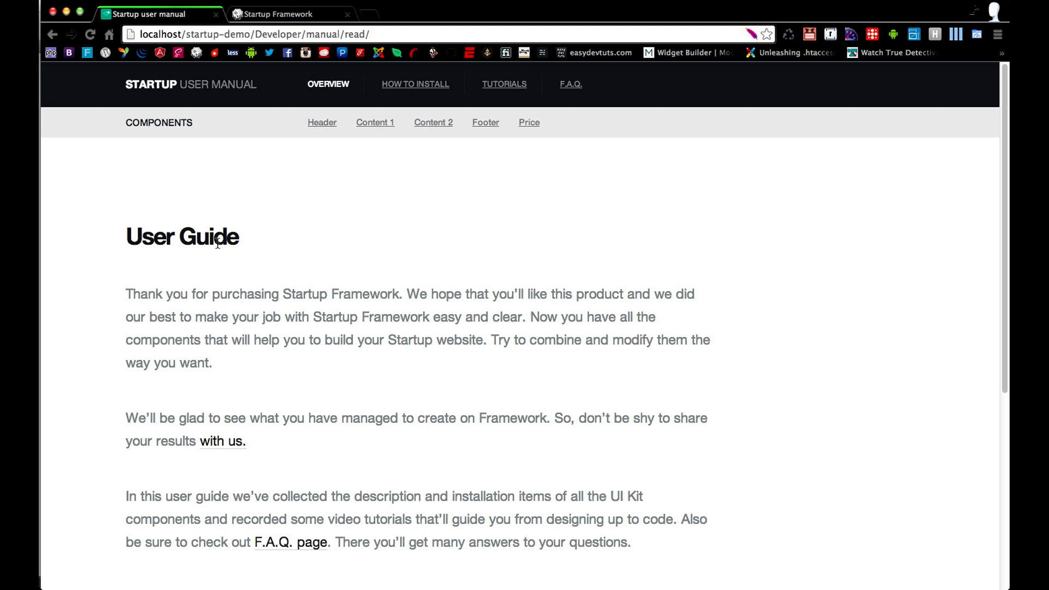
scroll(down, 3)
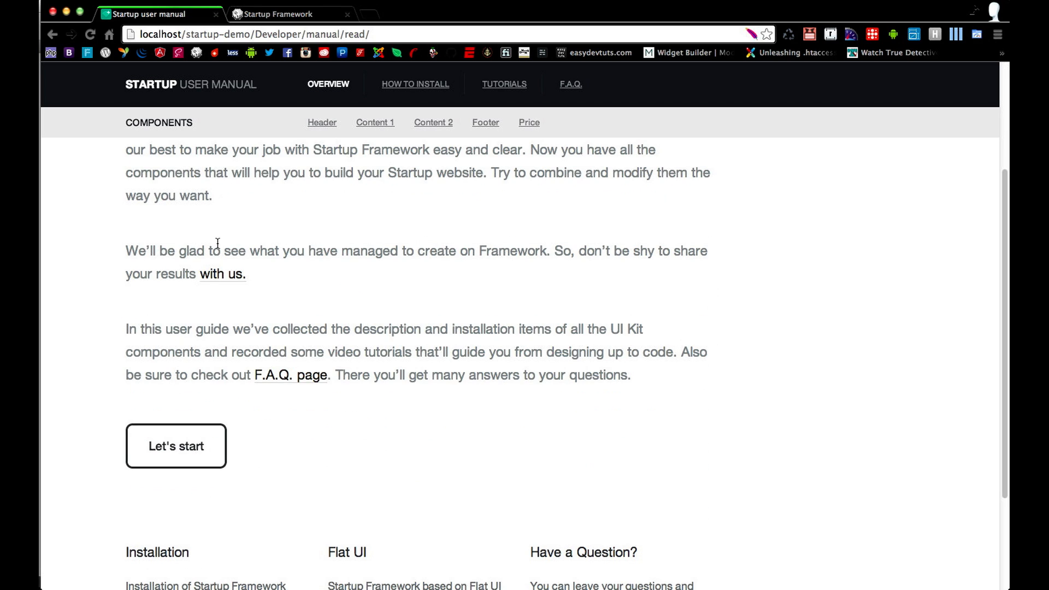
click(322, 122)
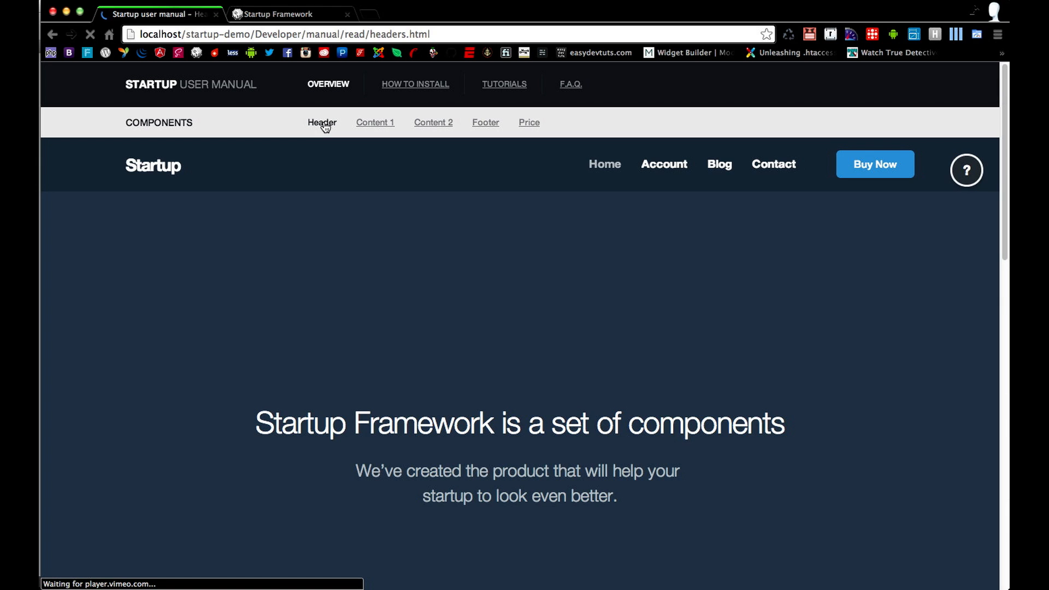
scroll(down, 3)
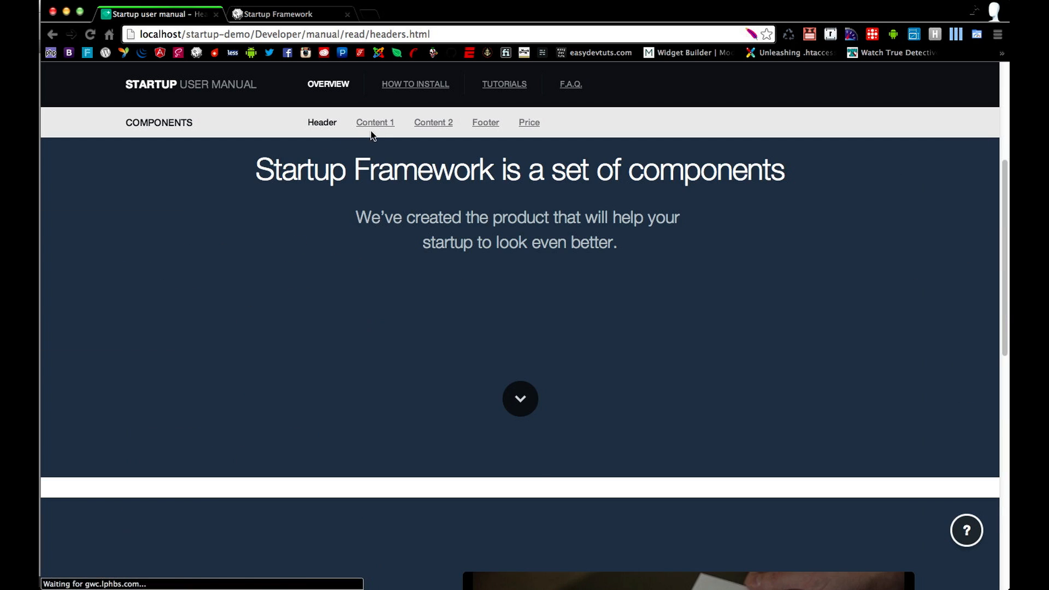
- Look through the Content 1 and Content 2 component demo pages
click(375, 122)
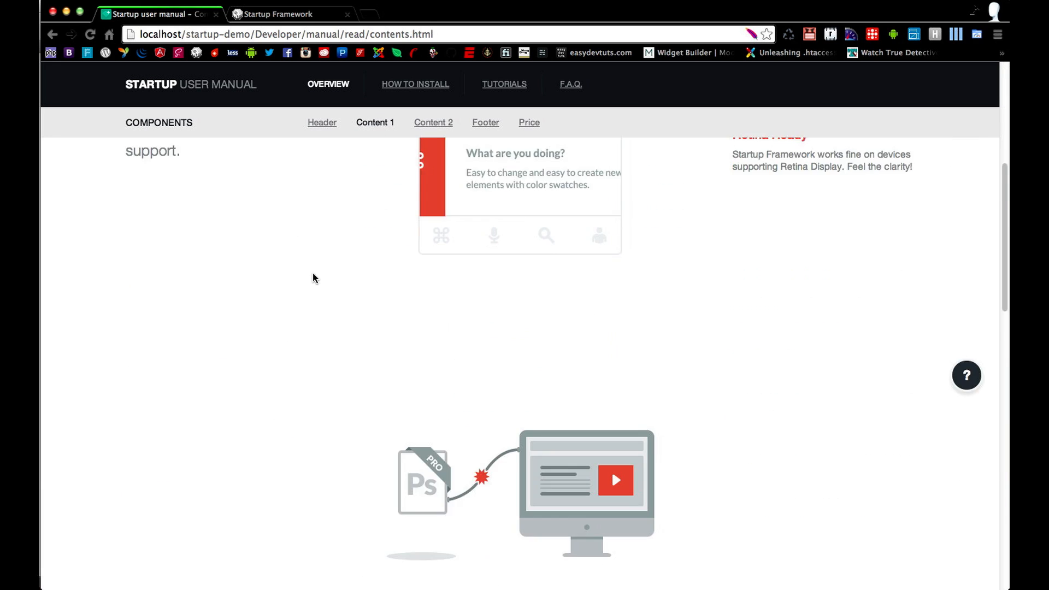
scroll(up, 3)
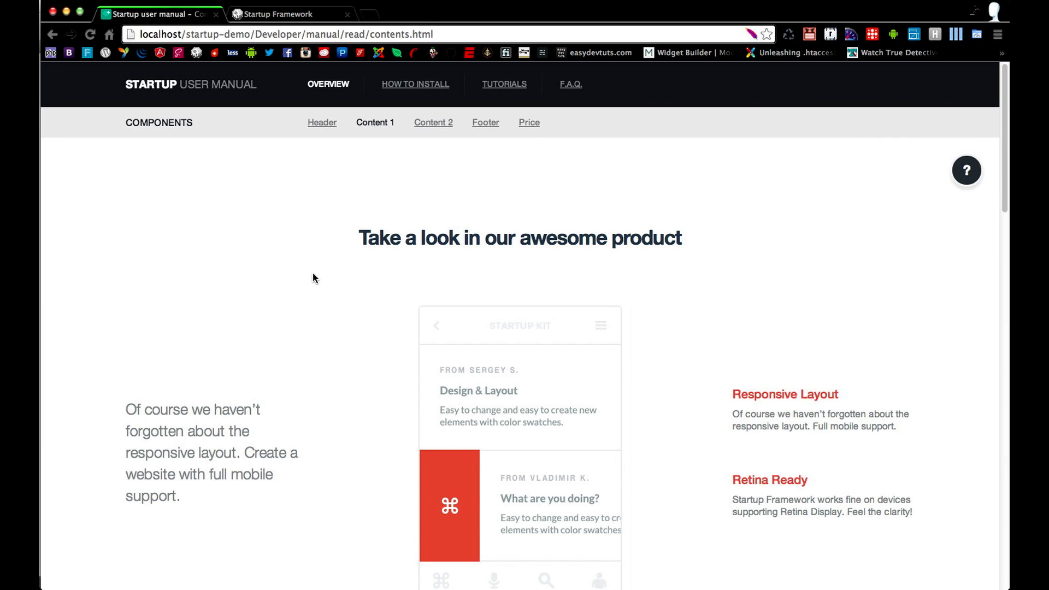
click(433, 122)
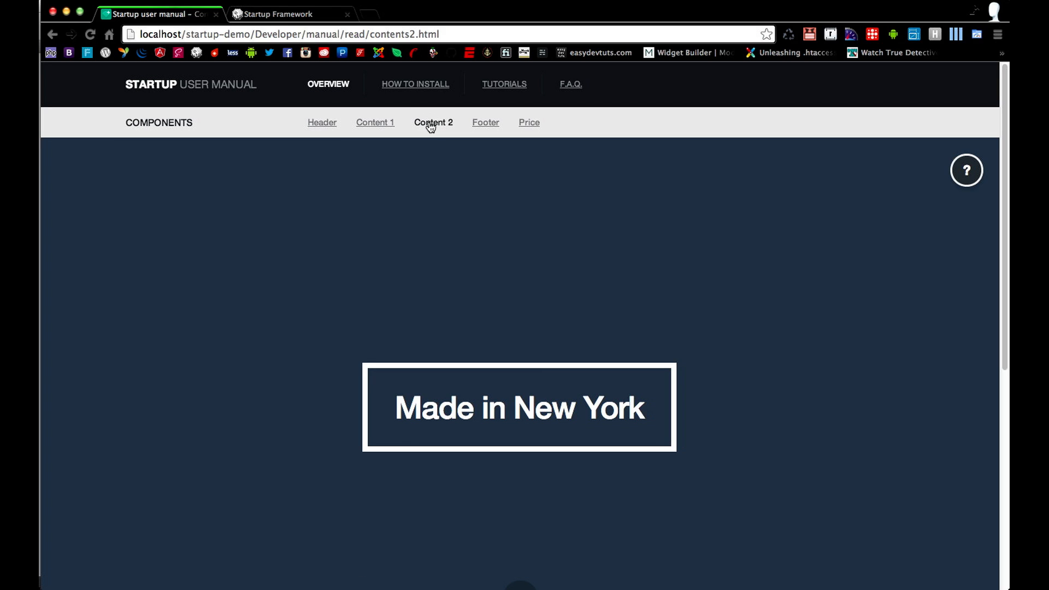
scroll(down, 3)
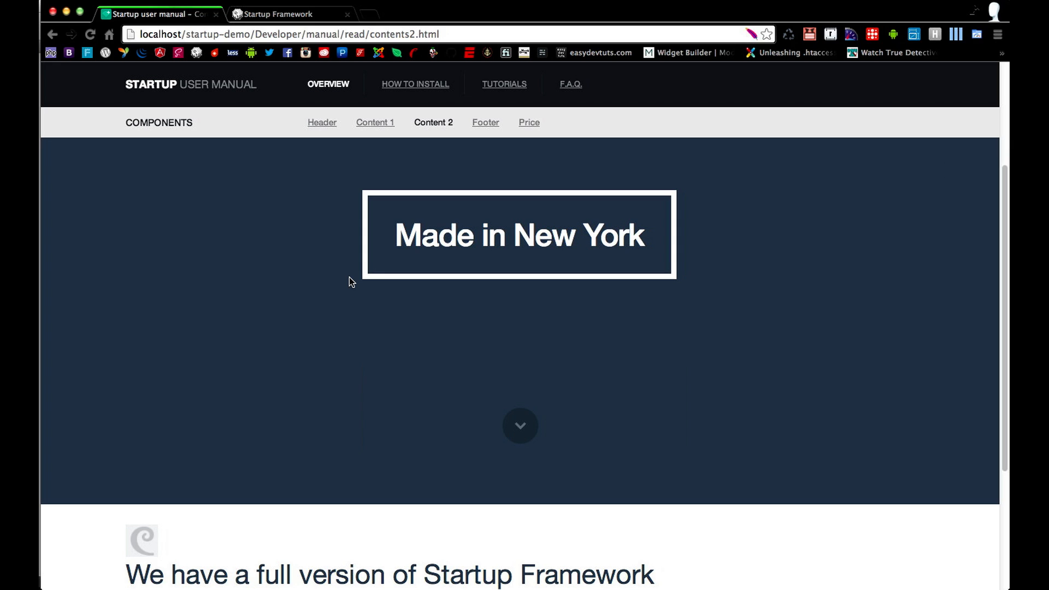
scroll(down, 3)
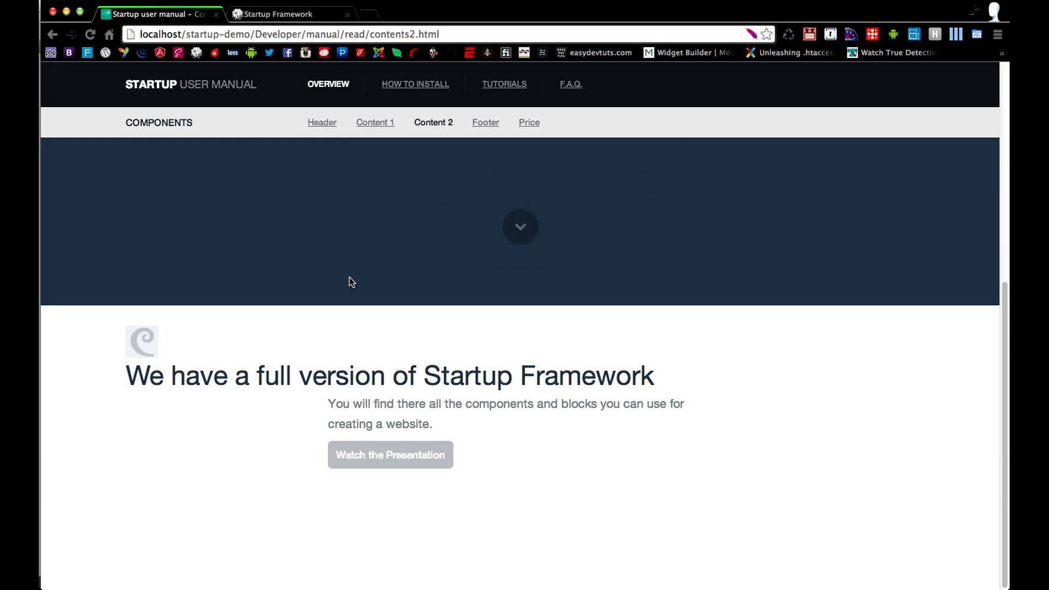
scroll(down, 3)
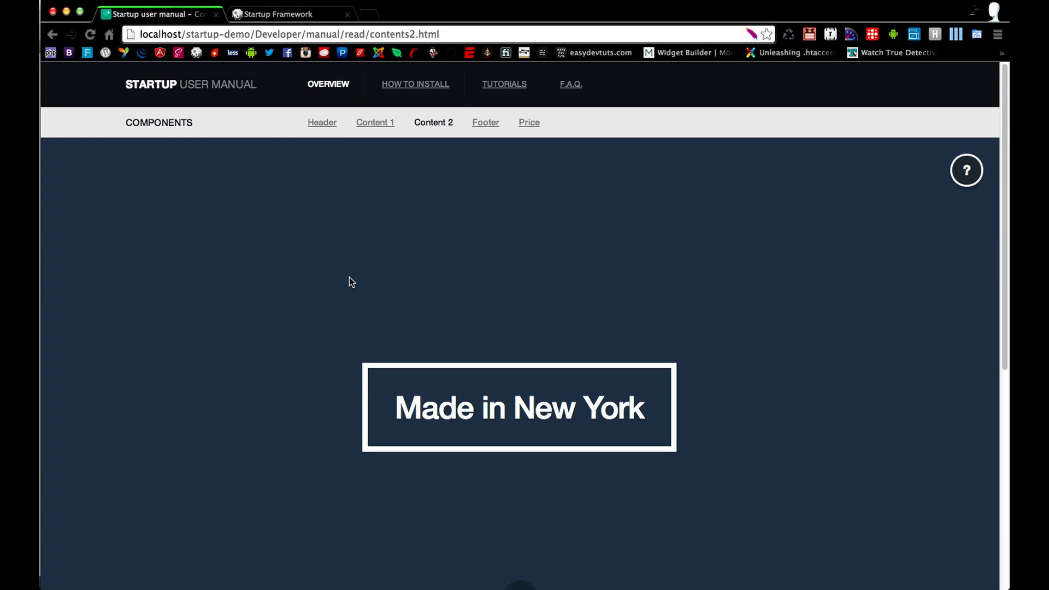
mouse_move(680, 317)
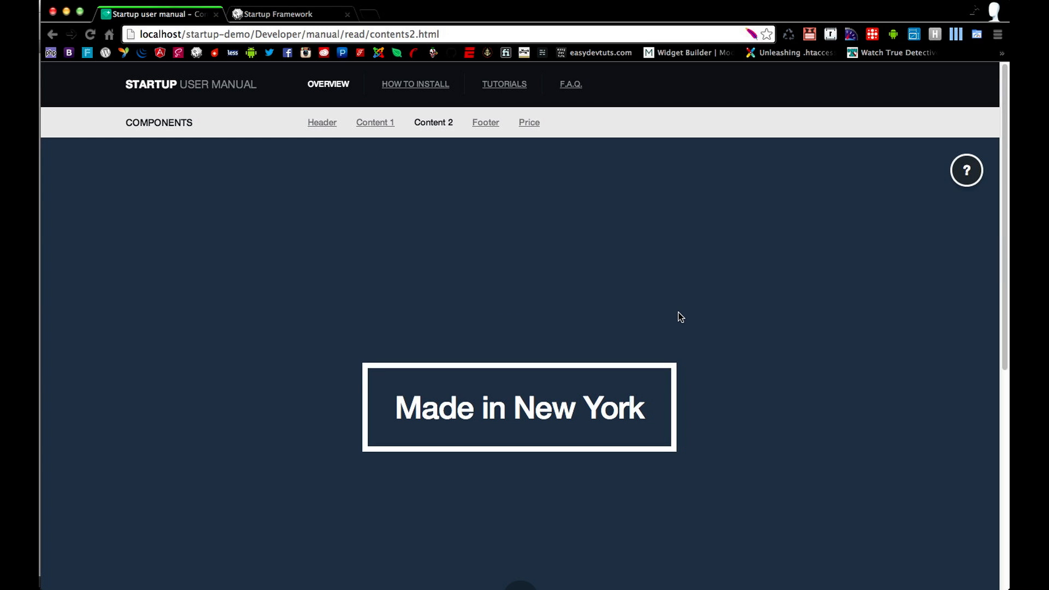
mouse_move(415, 84)
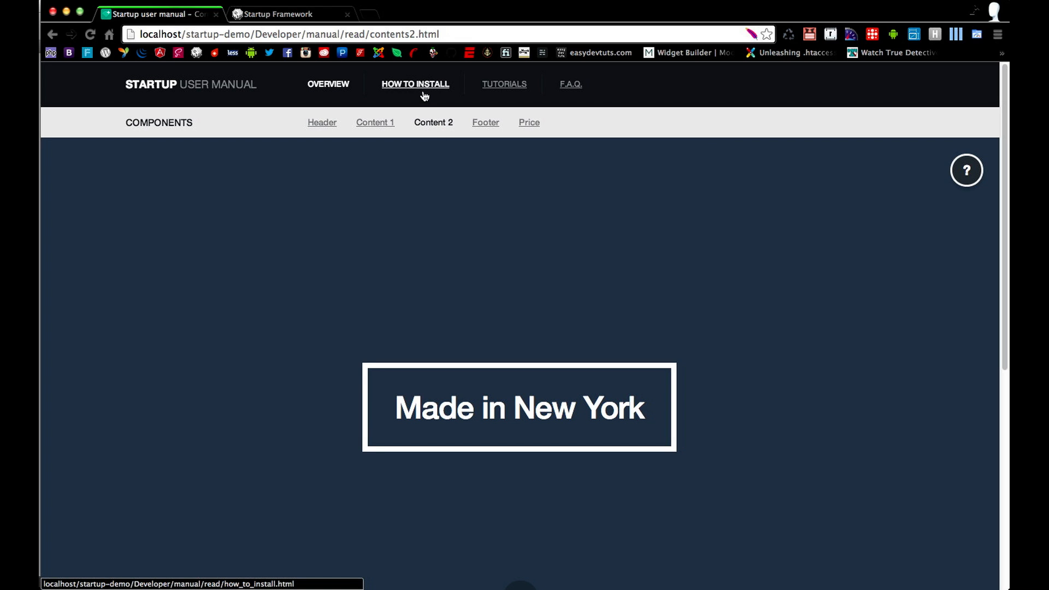
- Go to the How to Install page and scroll to its First step section
click(415, 84)
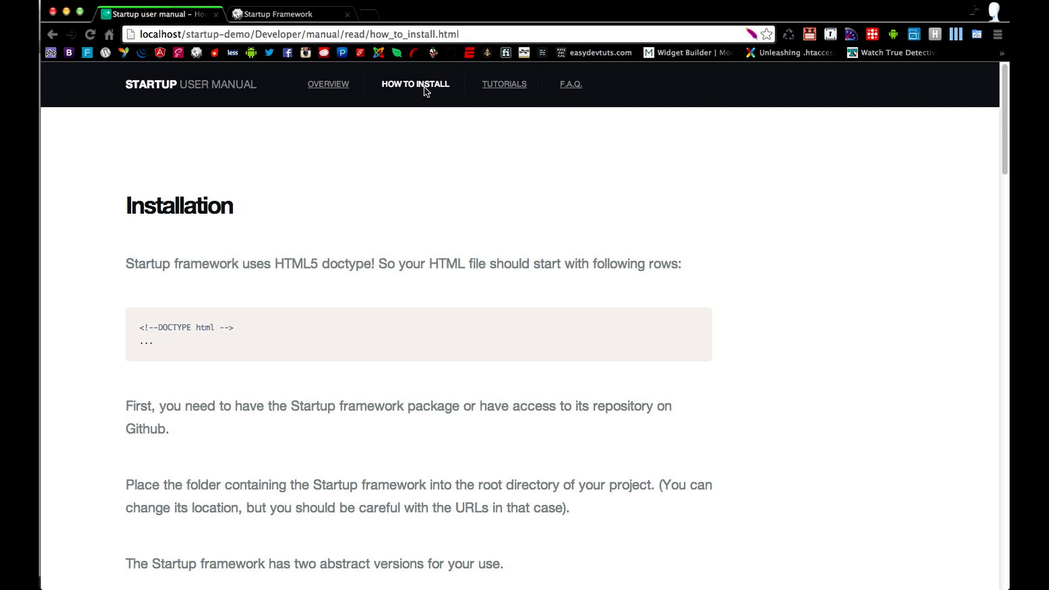
mouse_move(201, 289)
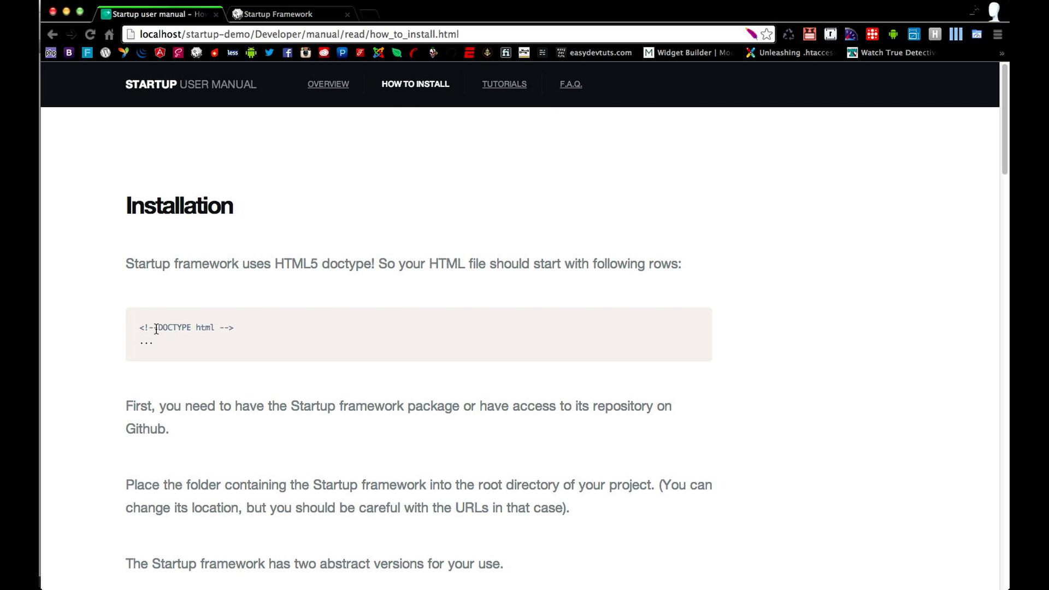
scroll(down, 3)
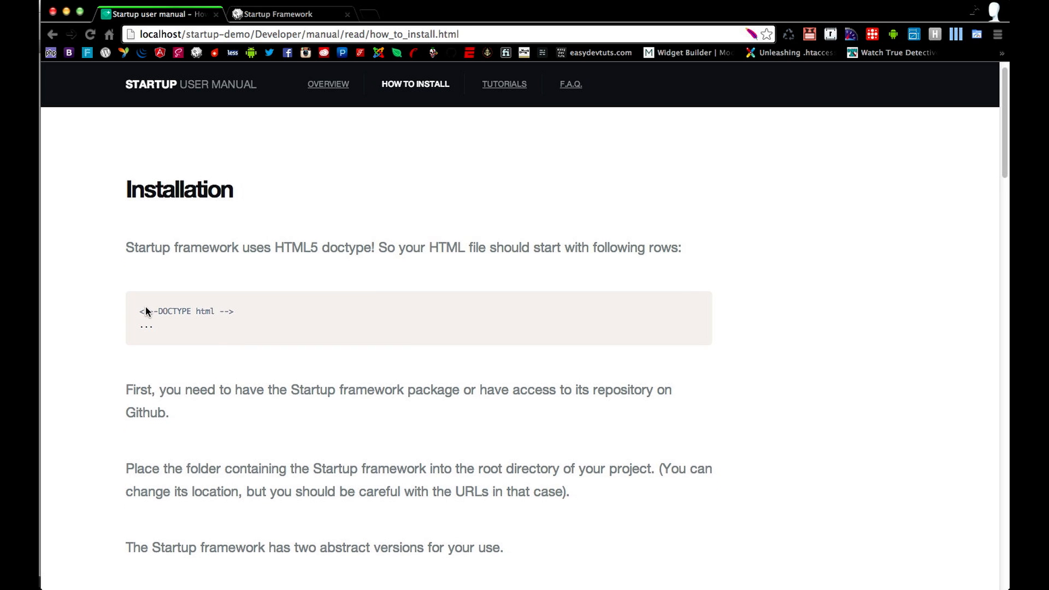
scroll(down, 3)
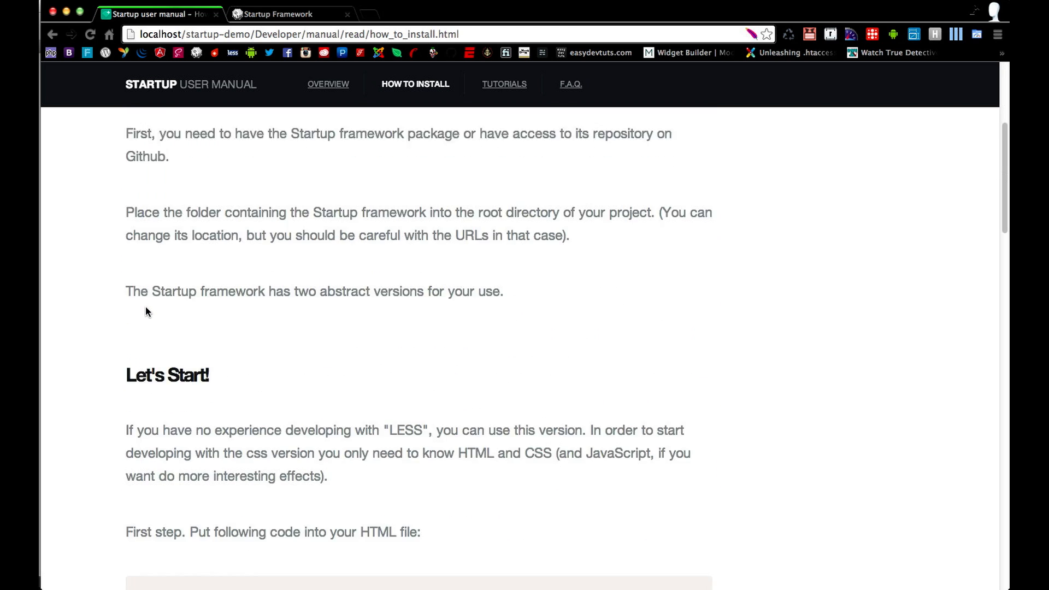
scroll(down, 3)
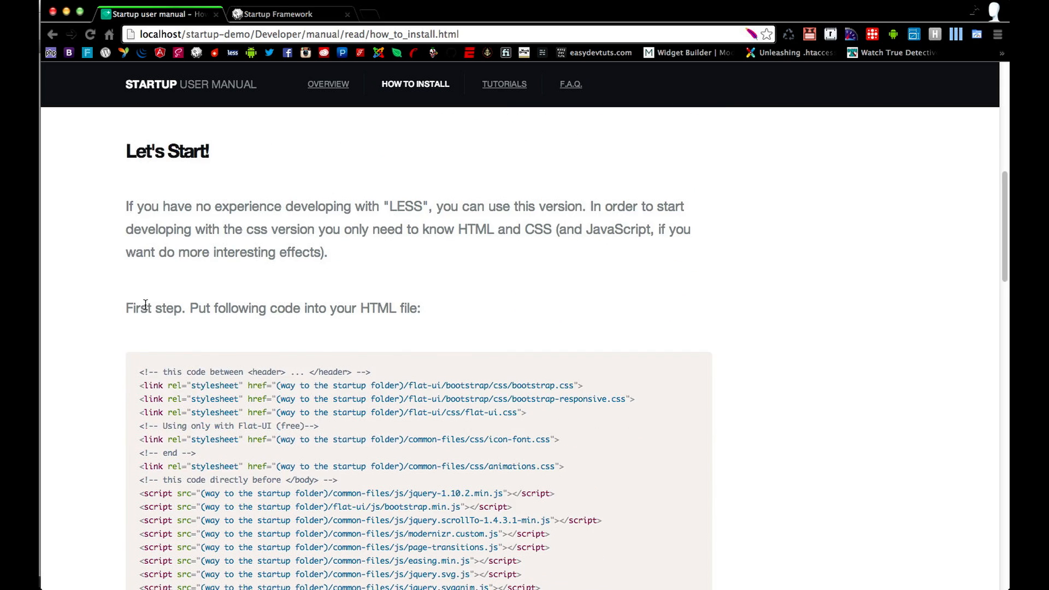
scroll(down, 3)
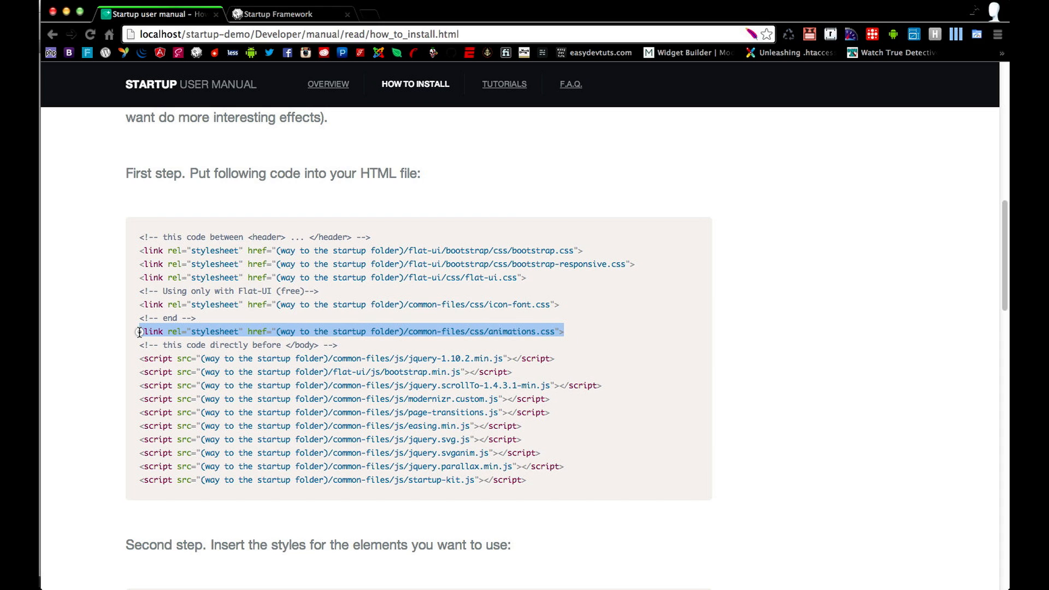
- Select the header stylesheet lines through animations.css and bring up copy options
drag(138, 332, 139, 237)
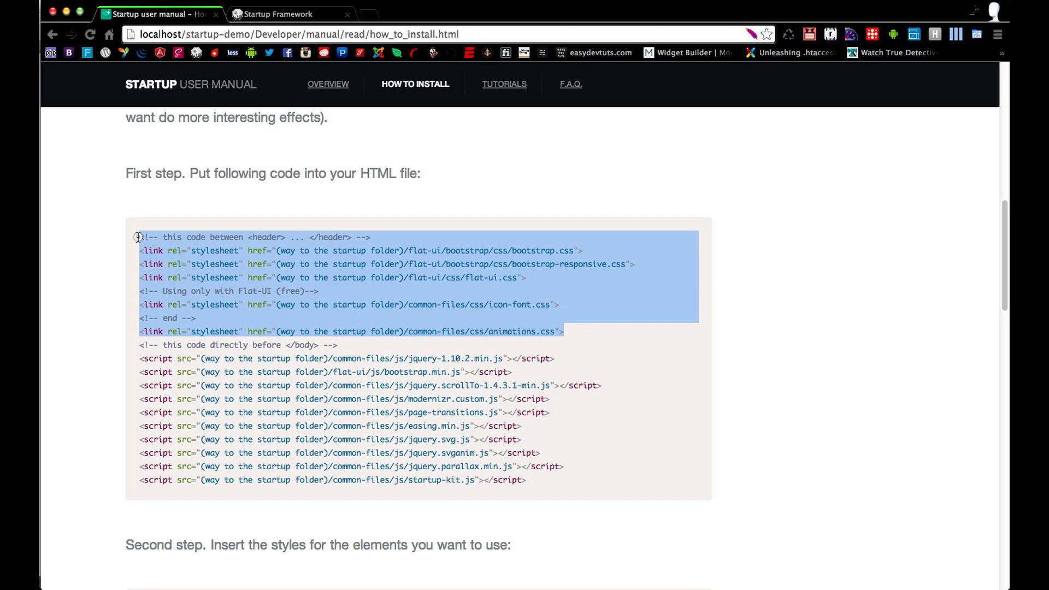
right_click(201, 274)
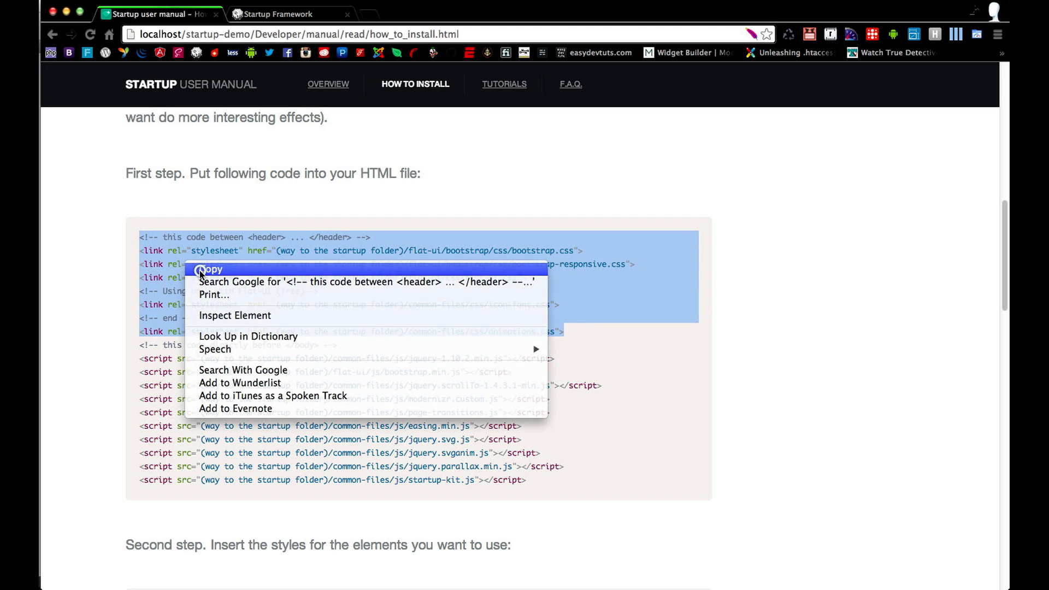
- Copy the stylesheet links into index.html's head after the title and indent them
click(212, 269)
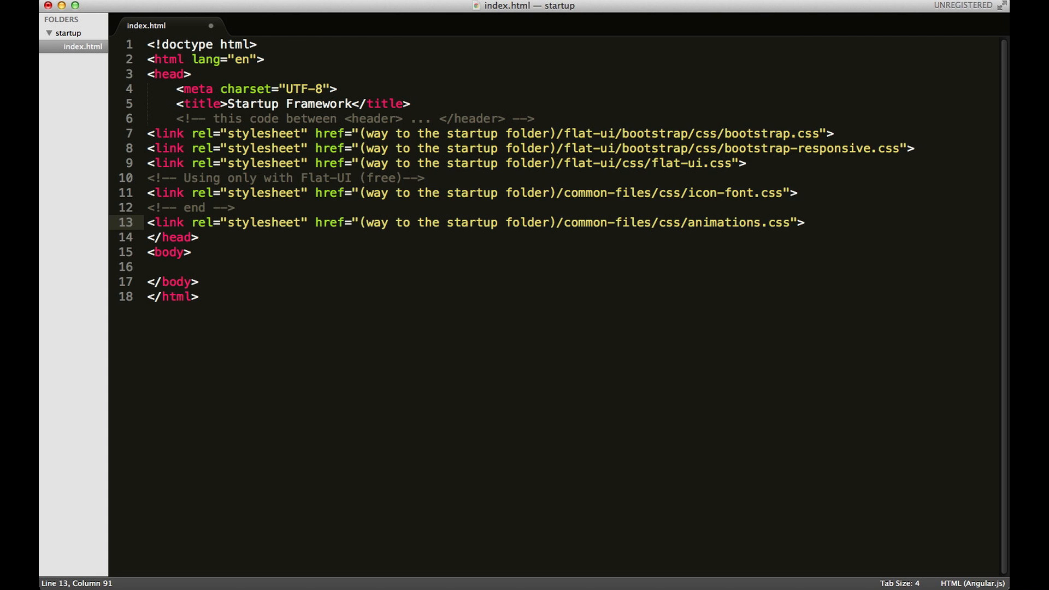
drag(207, 133, 806, 222)
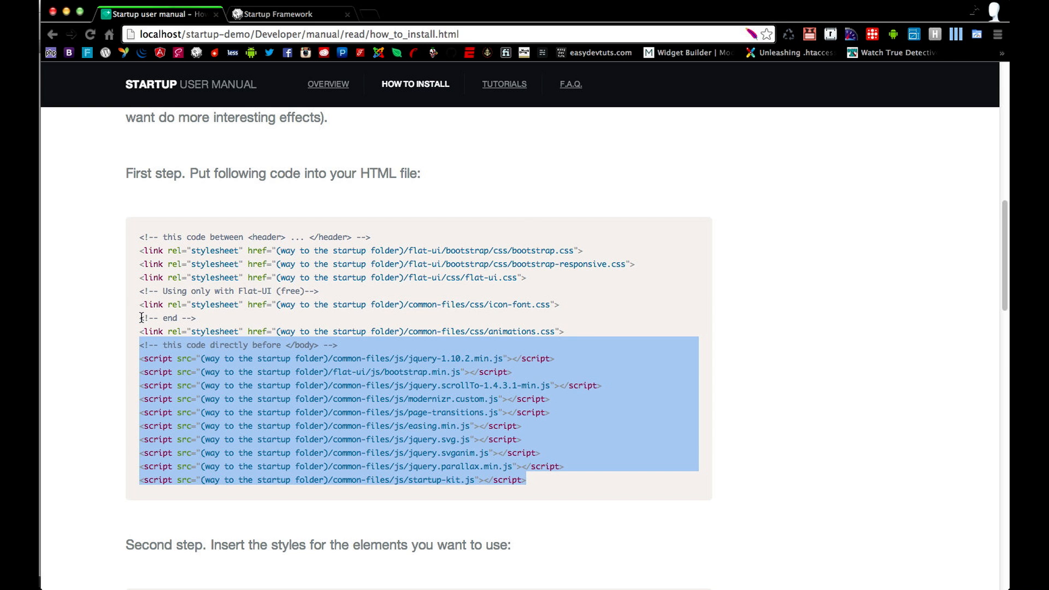
- Scroll the install guide down to the script block meant for just before </body>
scroll(down, 3)
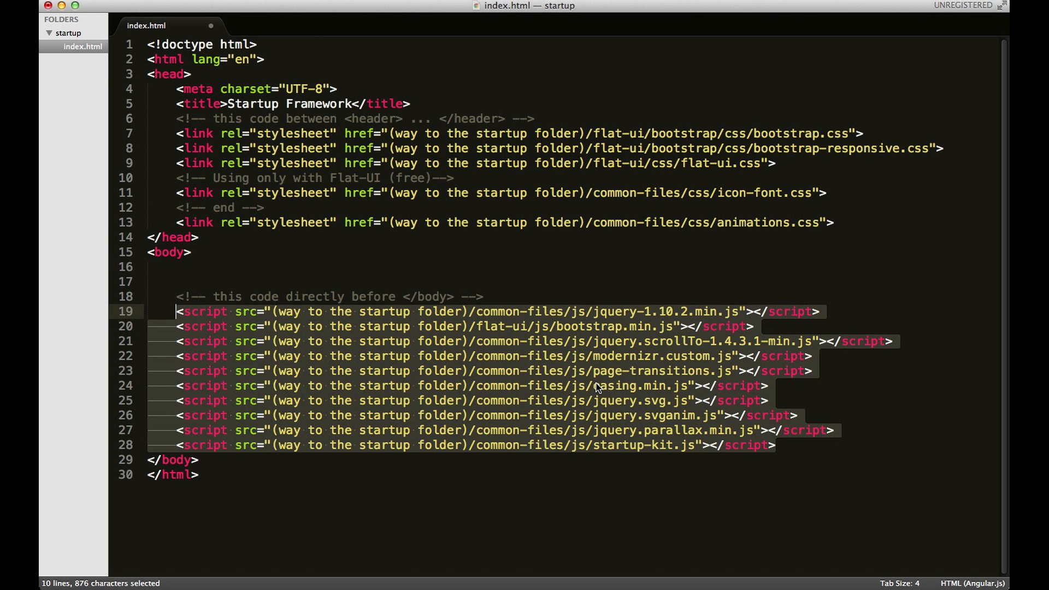
- Add the UI-kit stylesheet links after animations.css in the head, indent them and comment them out
click(864, 222)
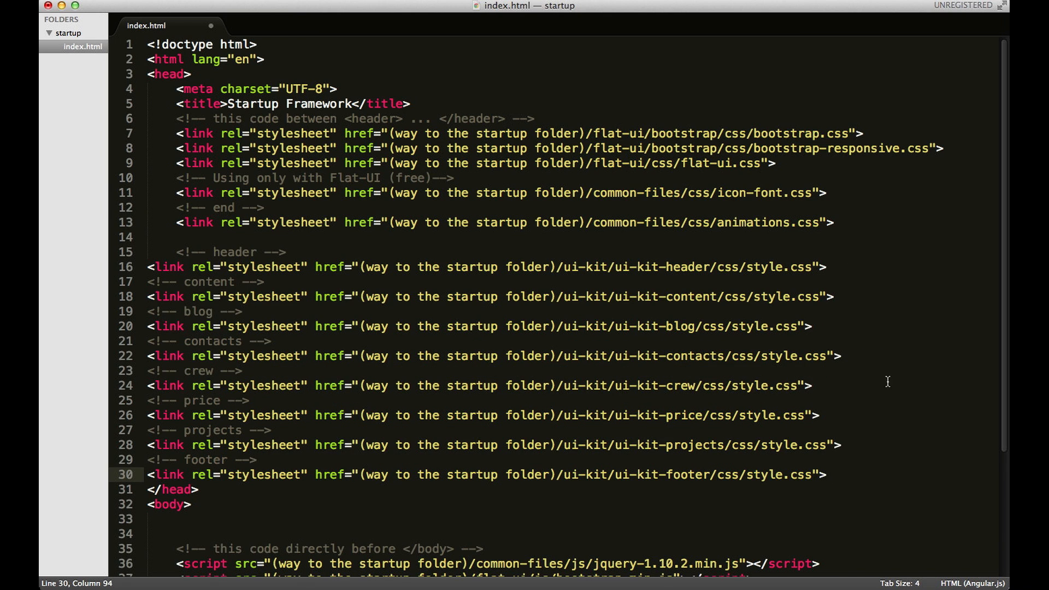
drag(148, 252, 826, 475)
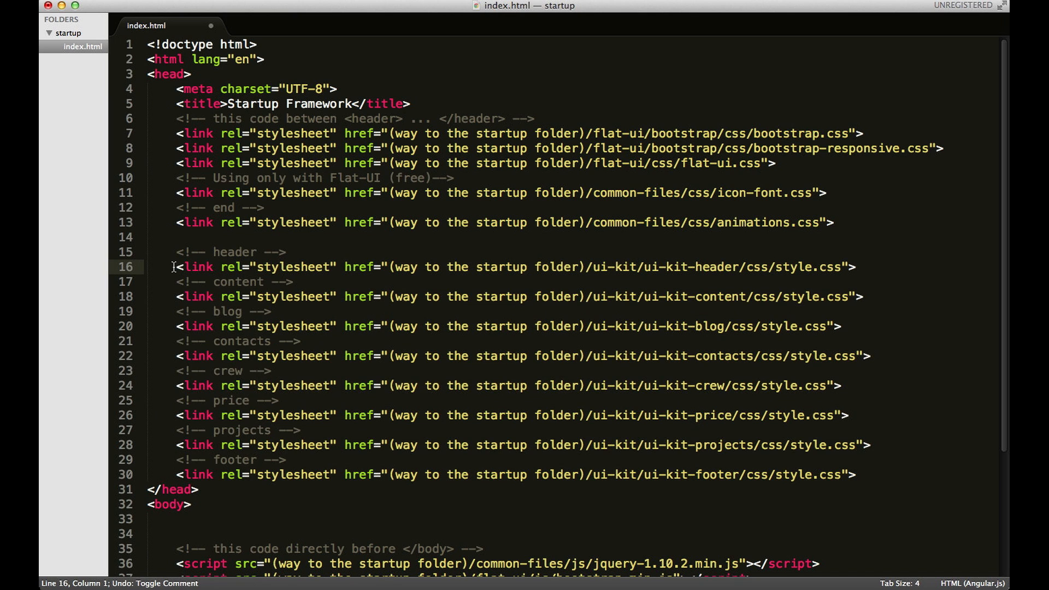
click(175, 296)
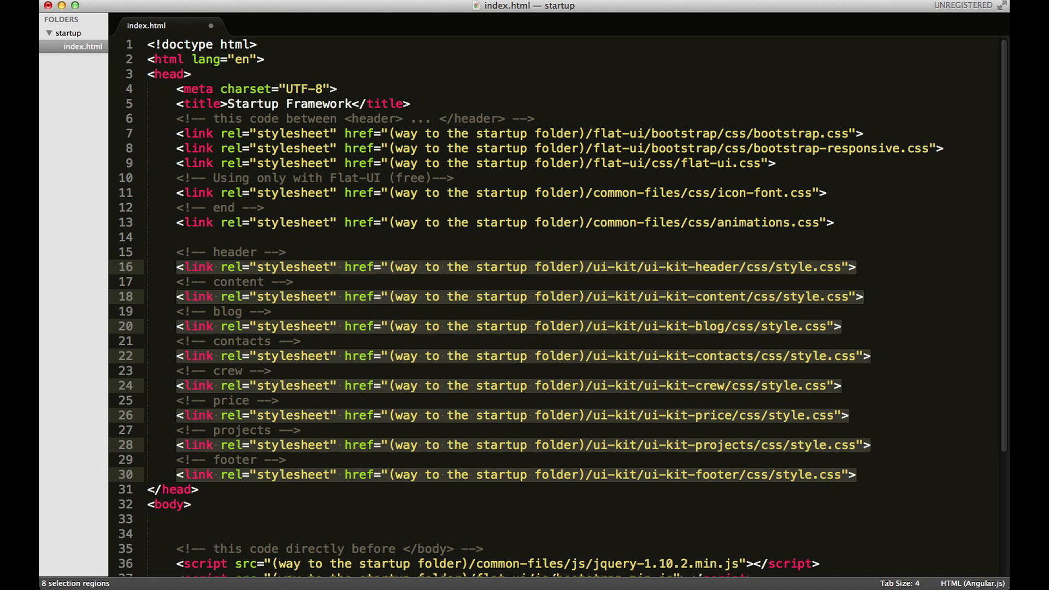
key(cmd+/)
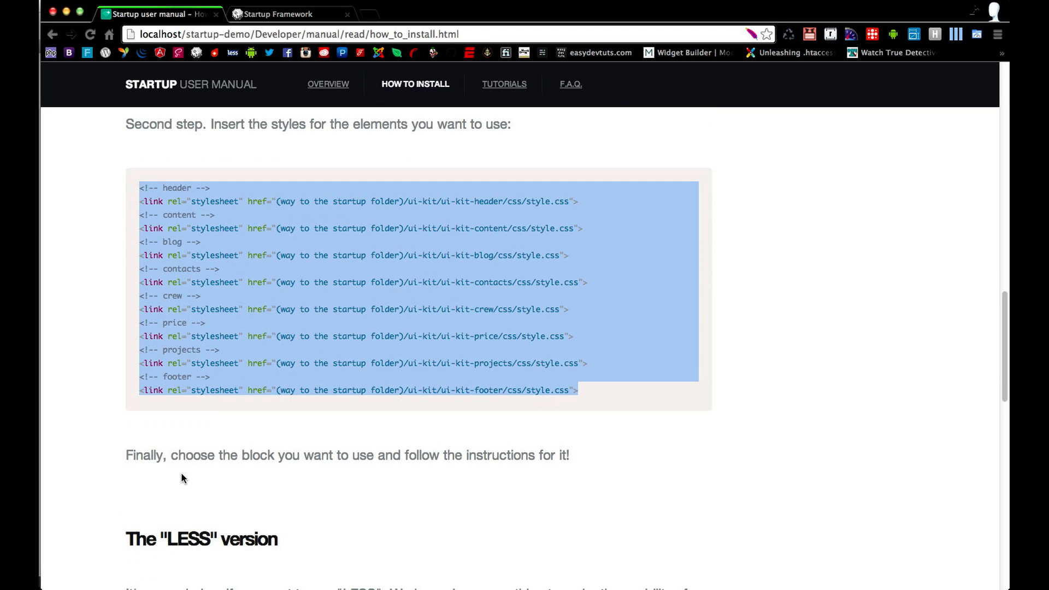
scroll(down, 3)
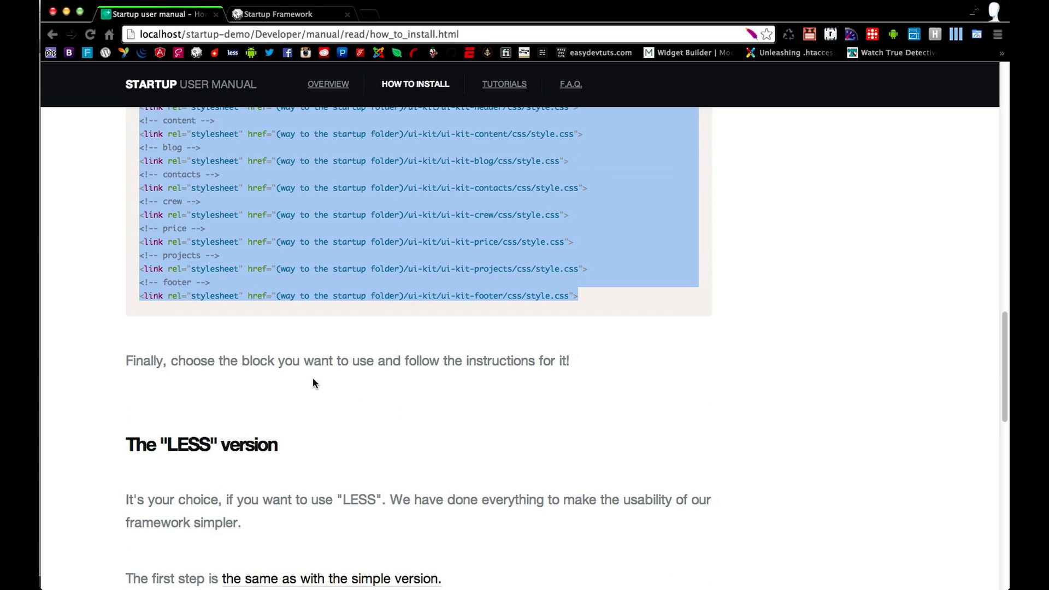
mouse_move(306, 408)
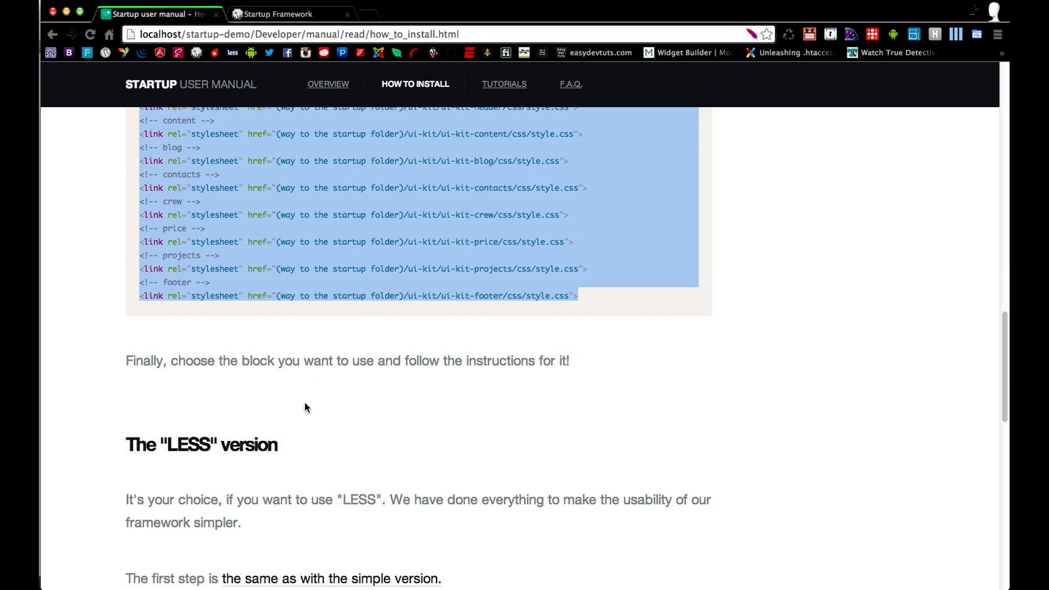